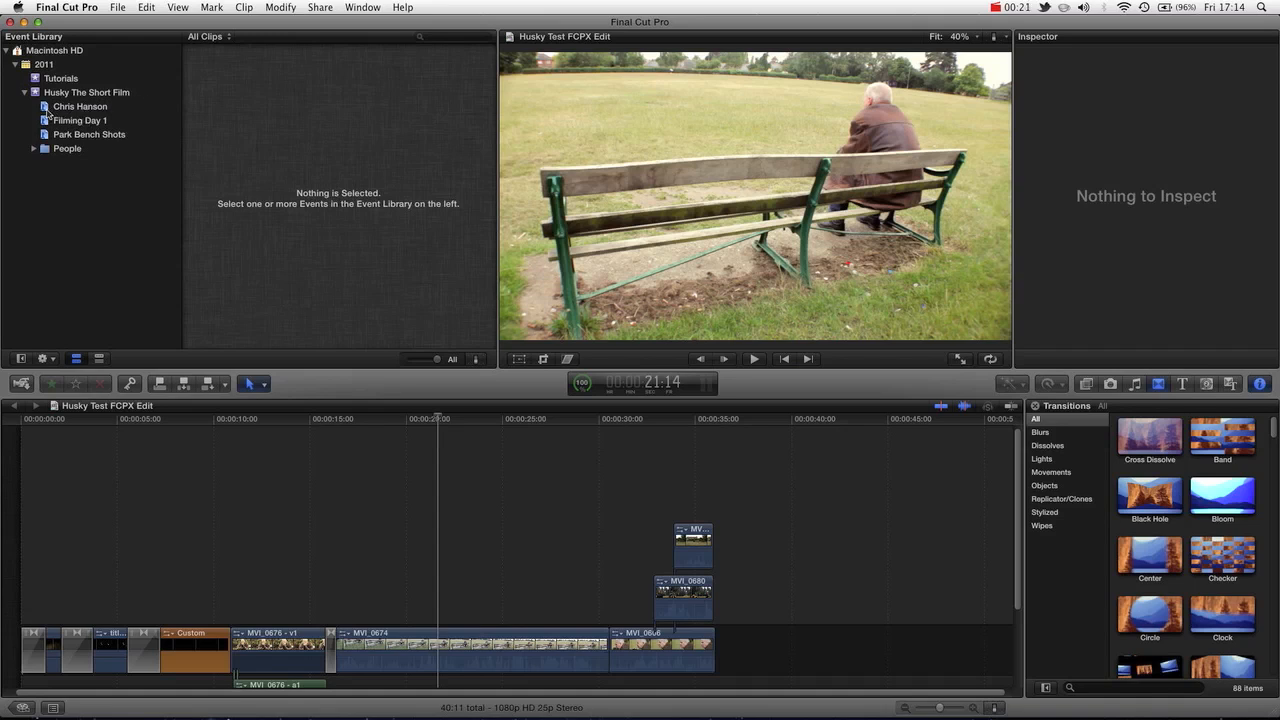
Browse the Chris Hanson event, then show the Filming Day 1 event's twenty clips
{"action": "left_click", "coordinate": [80, 106]}
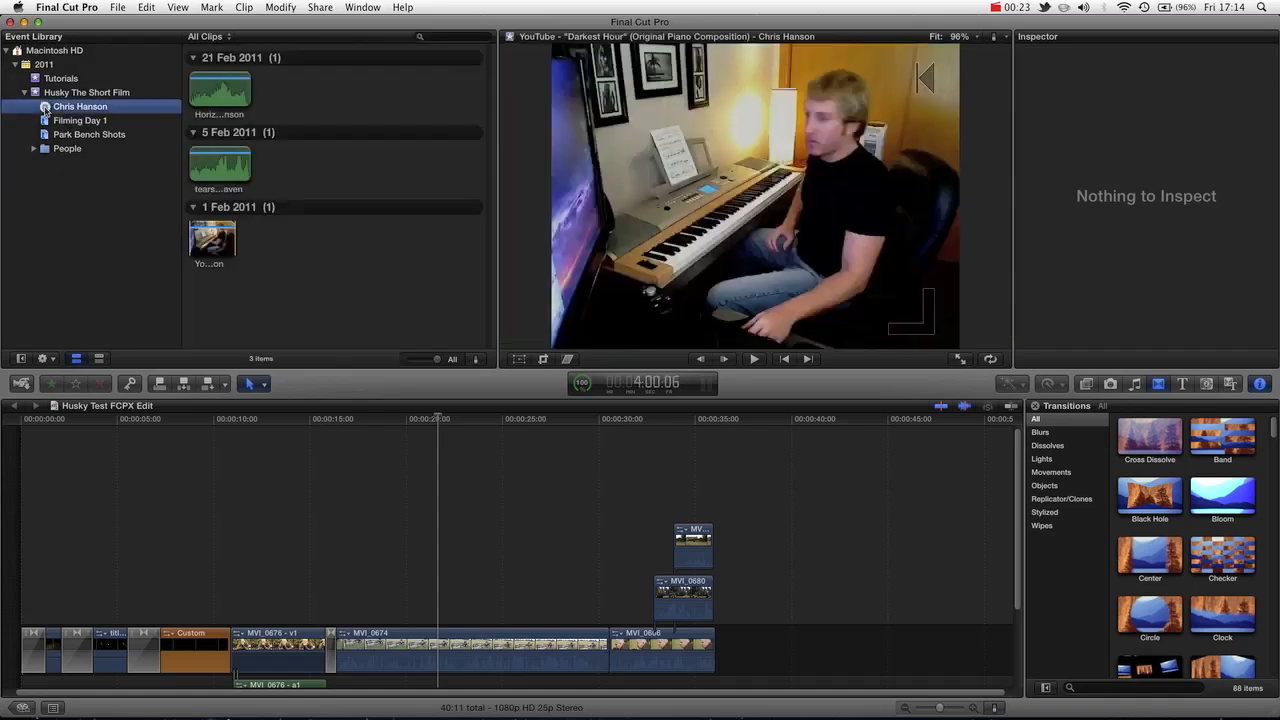
{"action": "left_click", "coordinate": [80, 120]}
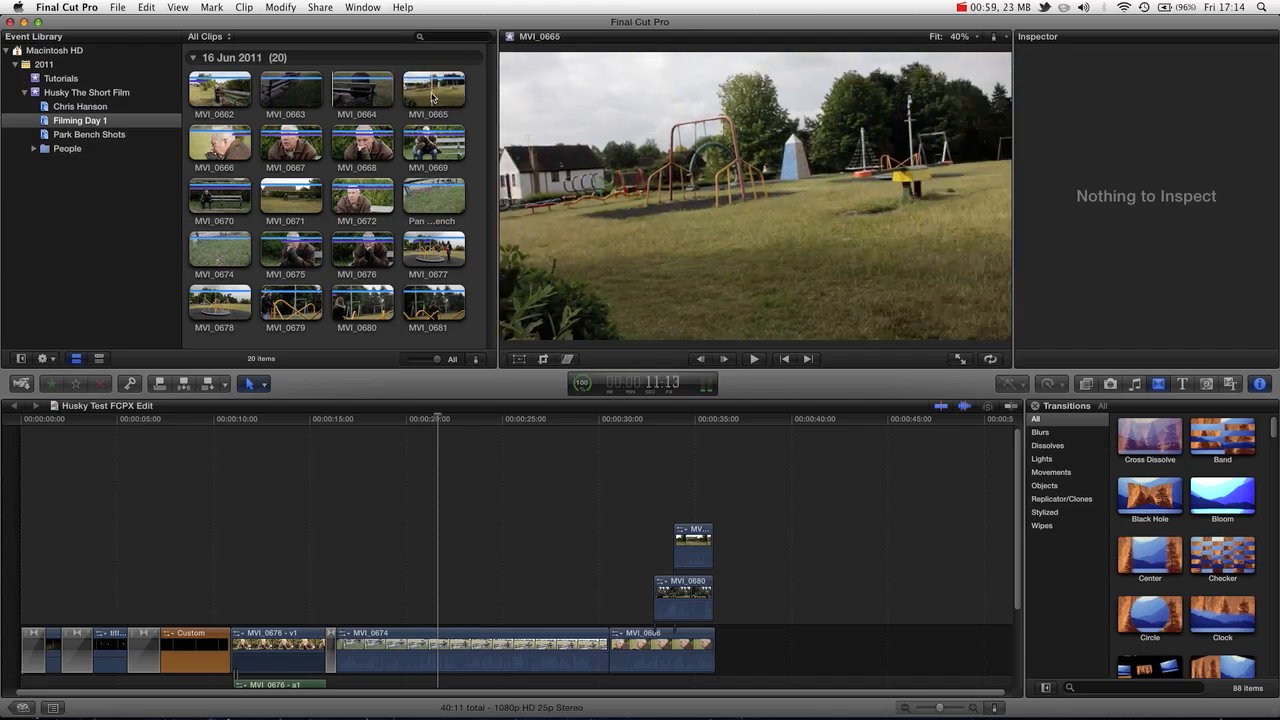
Rename clip MVI_0665 to 'Scenic Park Shot' with the note 'Lovely shot - my favourite'
{"action": "left_click", "coordinate": [432, 88]}
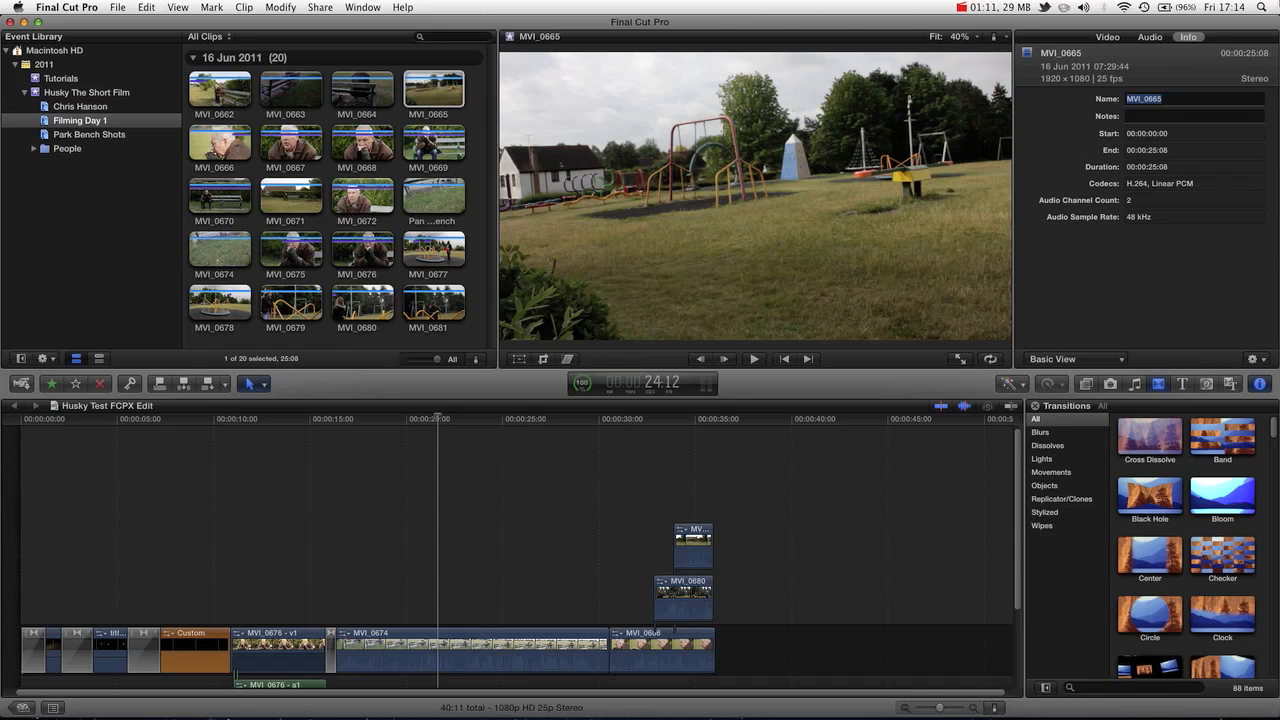
{"action": "type", "text": "Scenic Park Shot"}
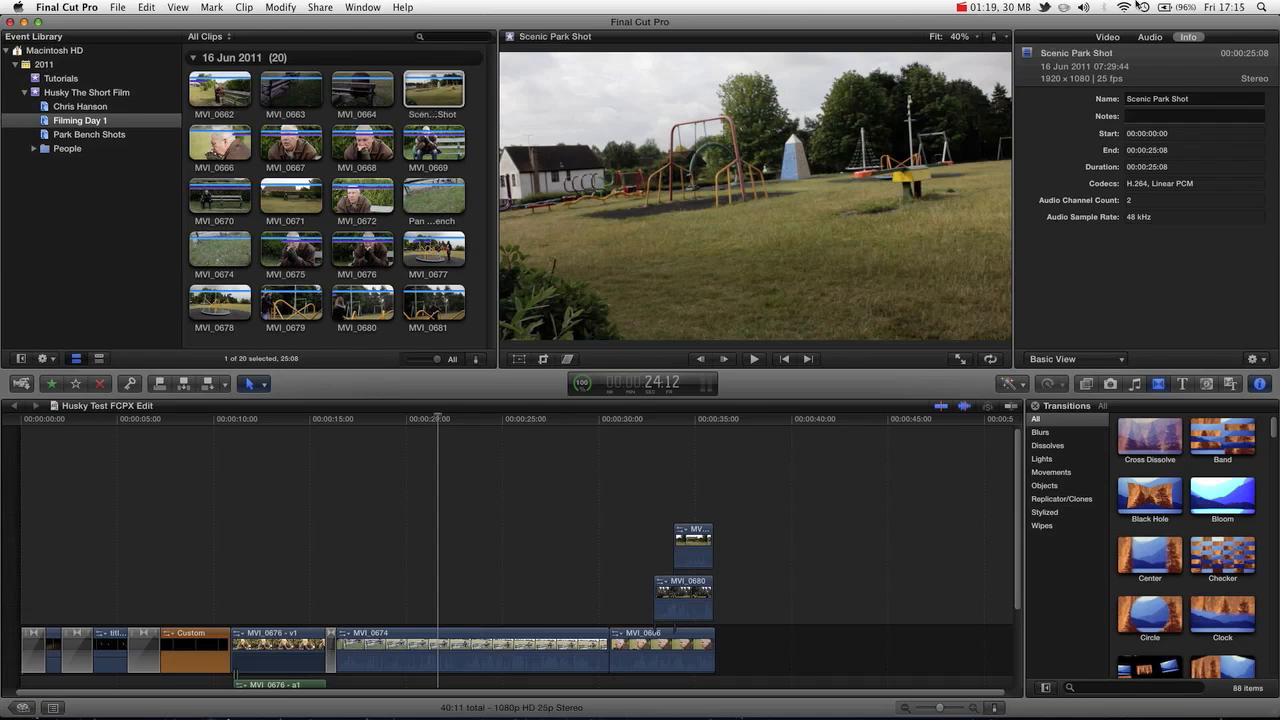
{"action": "type", "text": "Lovely shot - my"}
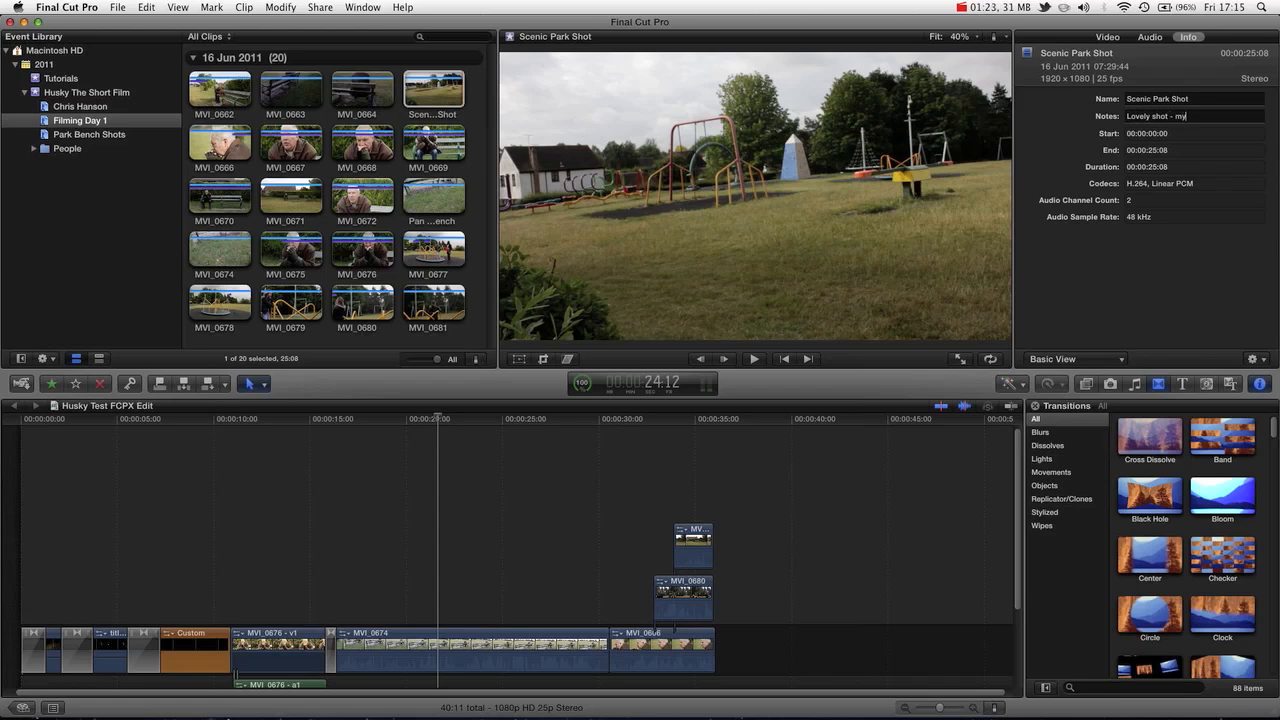
{"action": "type", "text": "favourite"}
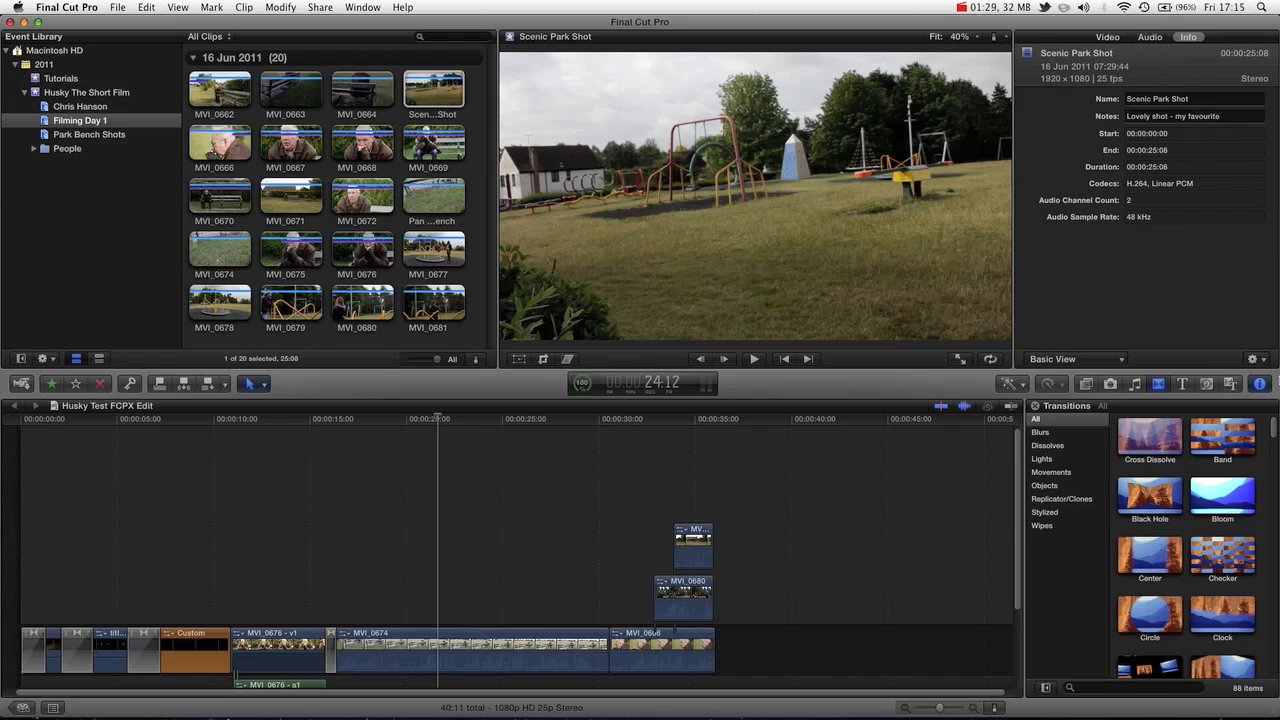
Review the Scenic Park Shot's video and audio properties, then select clip MVI_0669
{"action": "left_click", "coordinate": [1148, 36]}
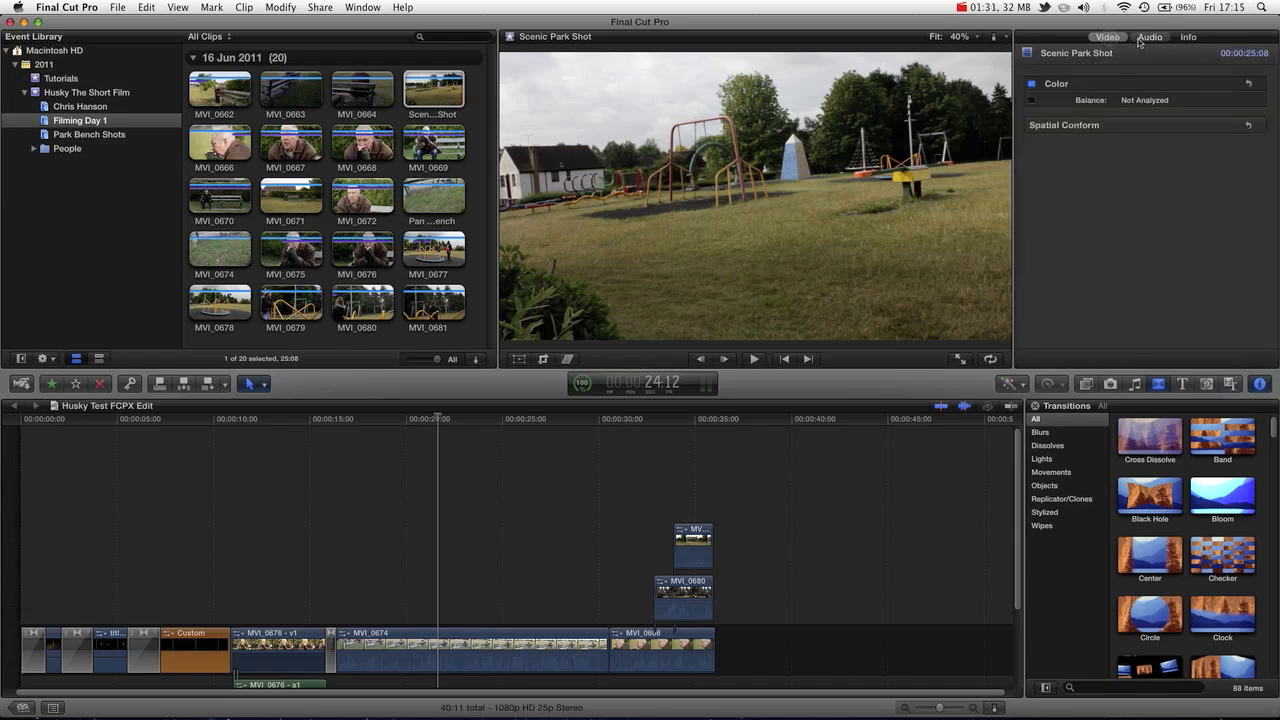
{"action": "left_click", "coordinate": [1150, 36]}
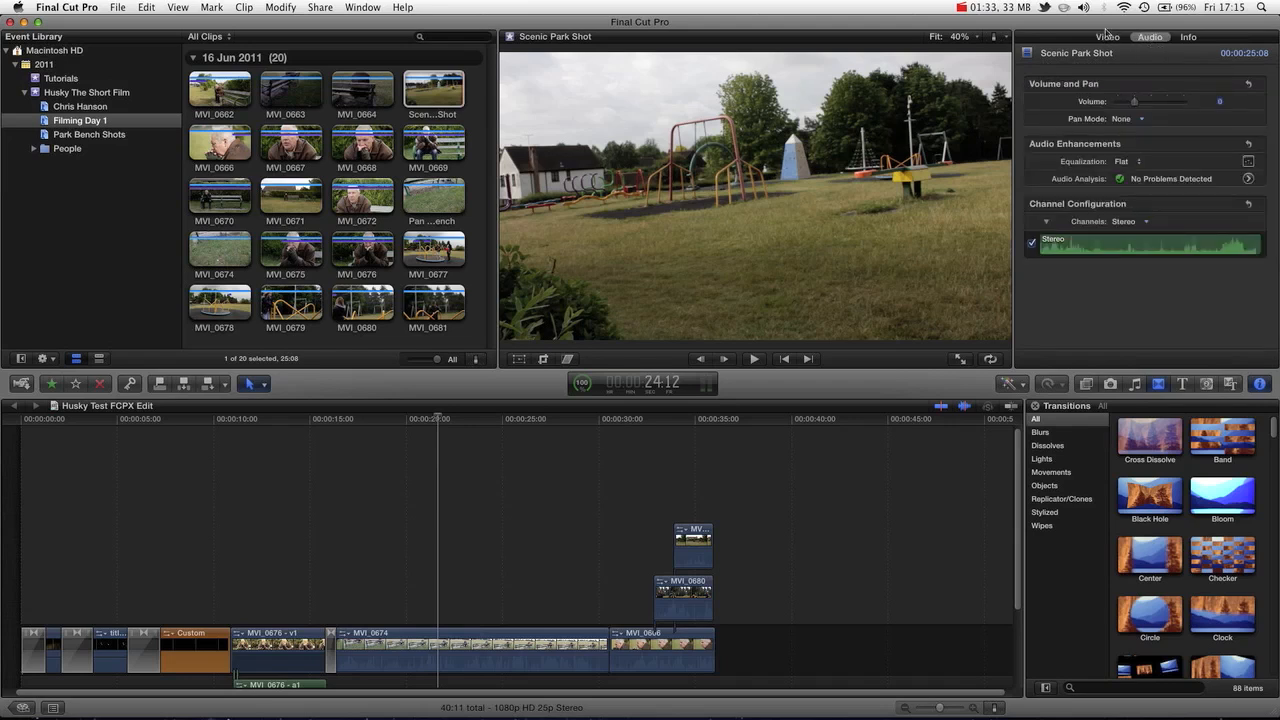
{"action": "left_click", "coordinate": [1108, 36]}
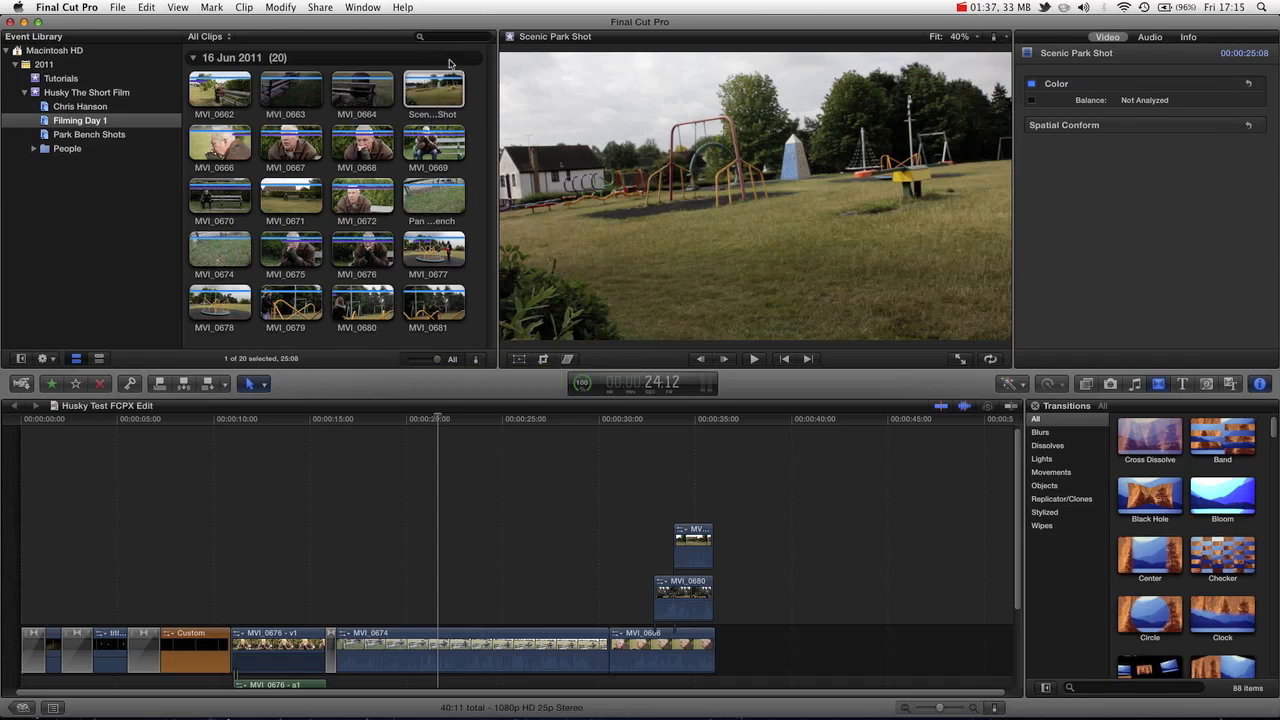
{"action": "left_click", "coordinate": [432, 144]}
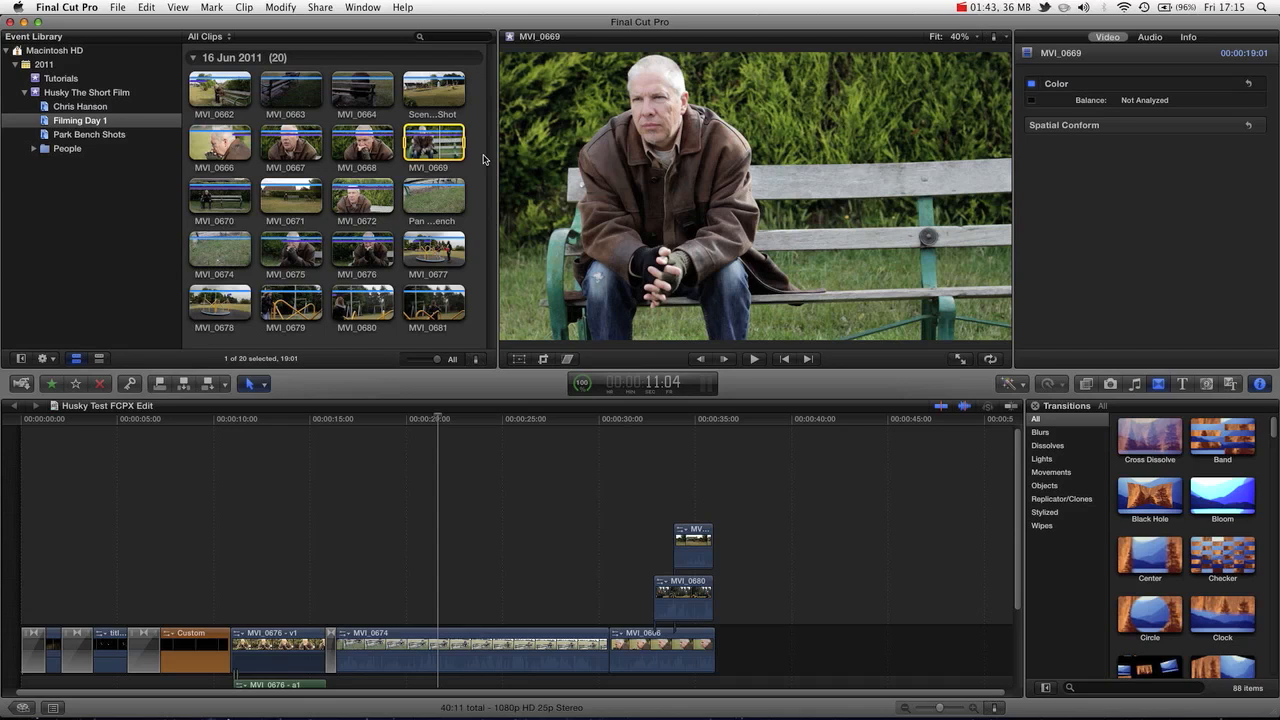
{"action": "mouse_move", "coordinate": [474, 190]}
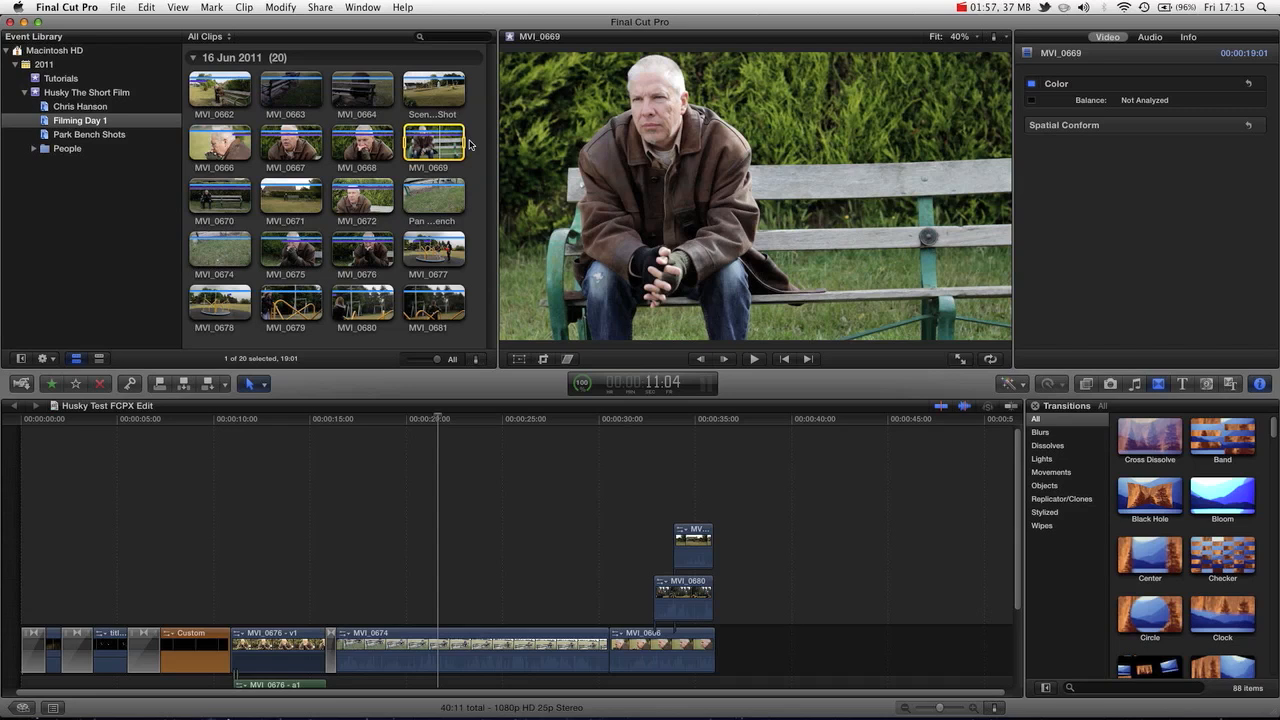
{"action": "mouse_move", "coordinate": [462, 178]}
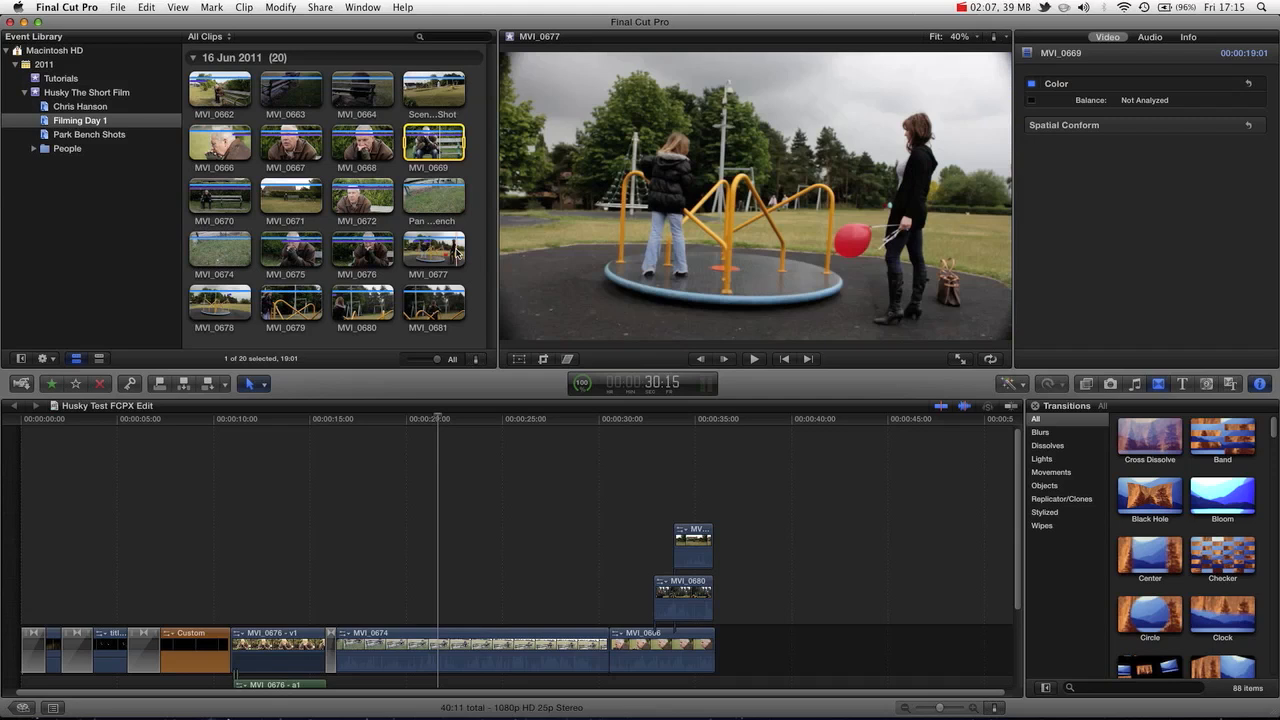
Tag the merry-go-round clips MVI_0677–MVI_0681 with the keyword Roundabout
{"action": "left_click", "coordinate": [432, 250]}
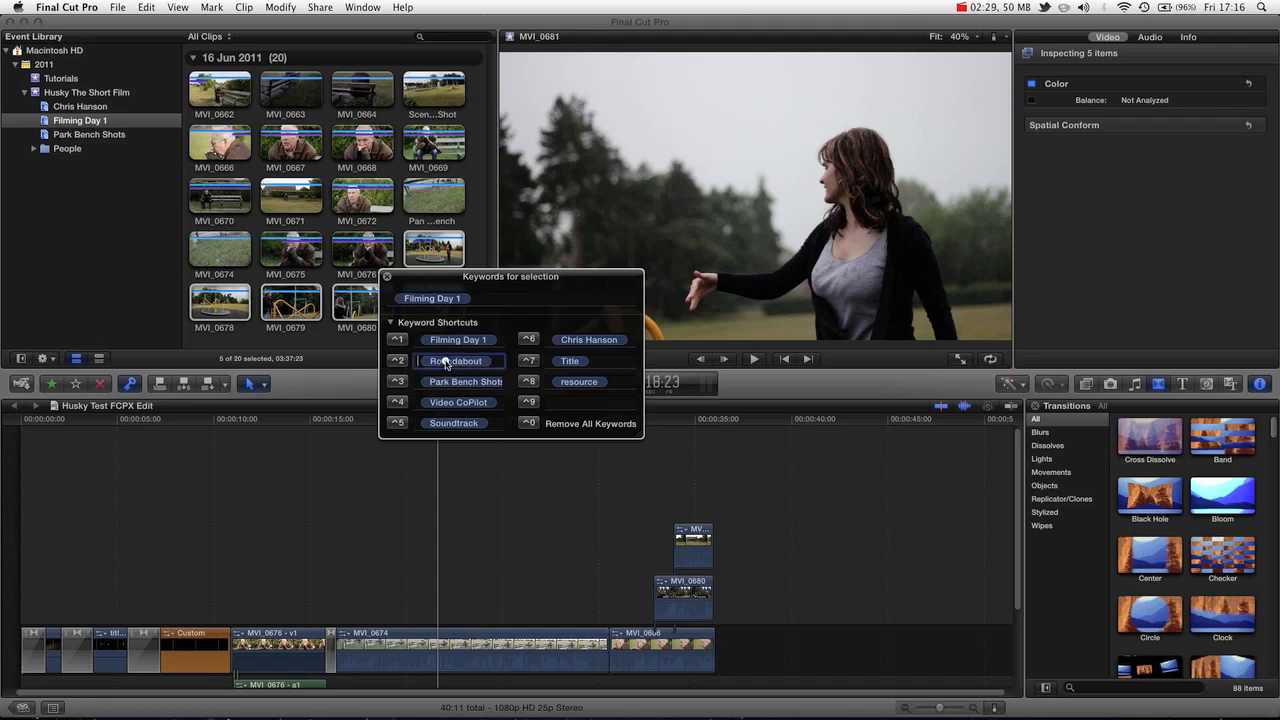
{"action": "left_click", "coordinate": [456, 360]}
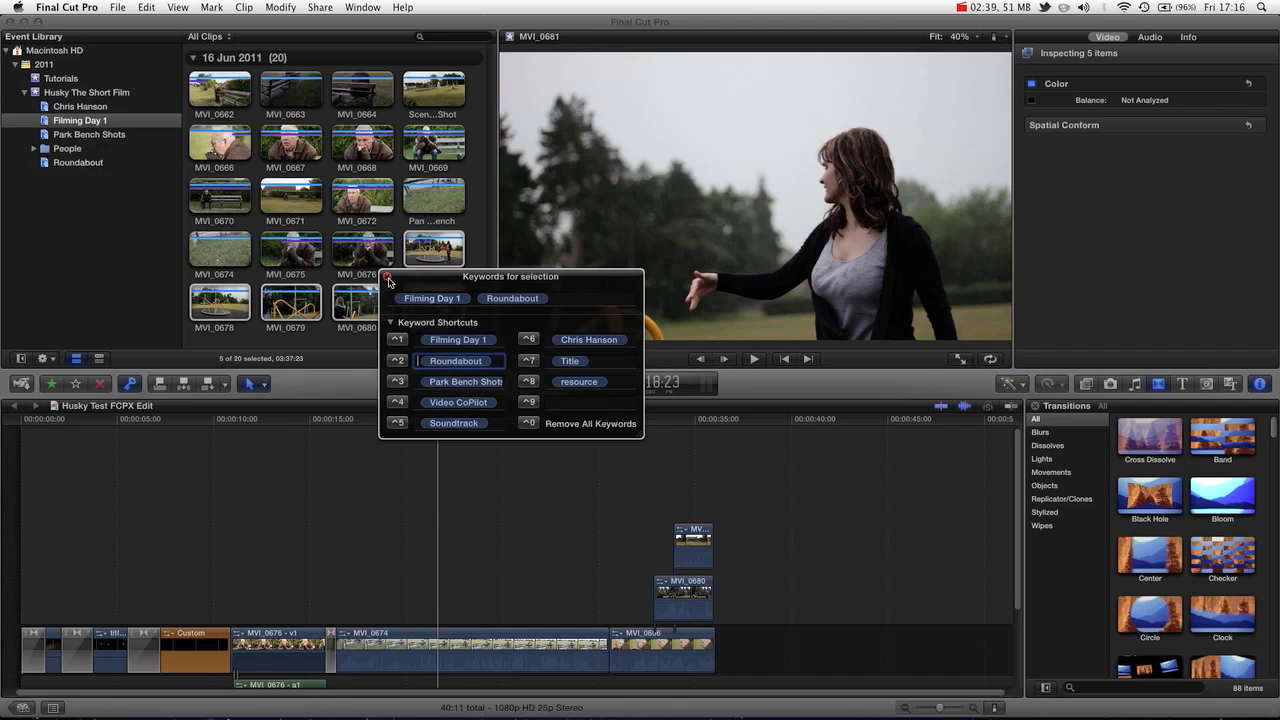
{"action": "left_click", "coordinate": [388, 276]}
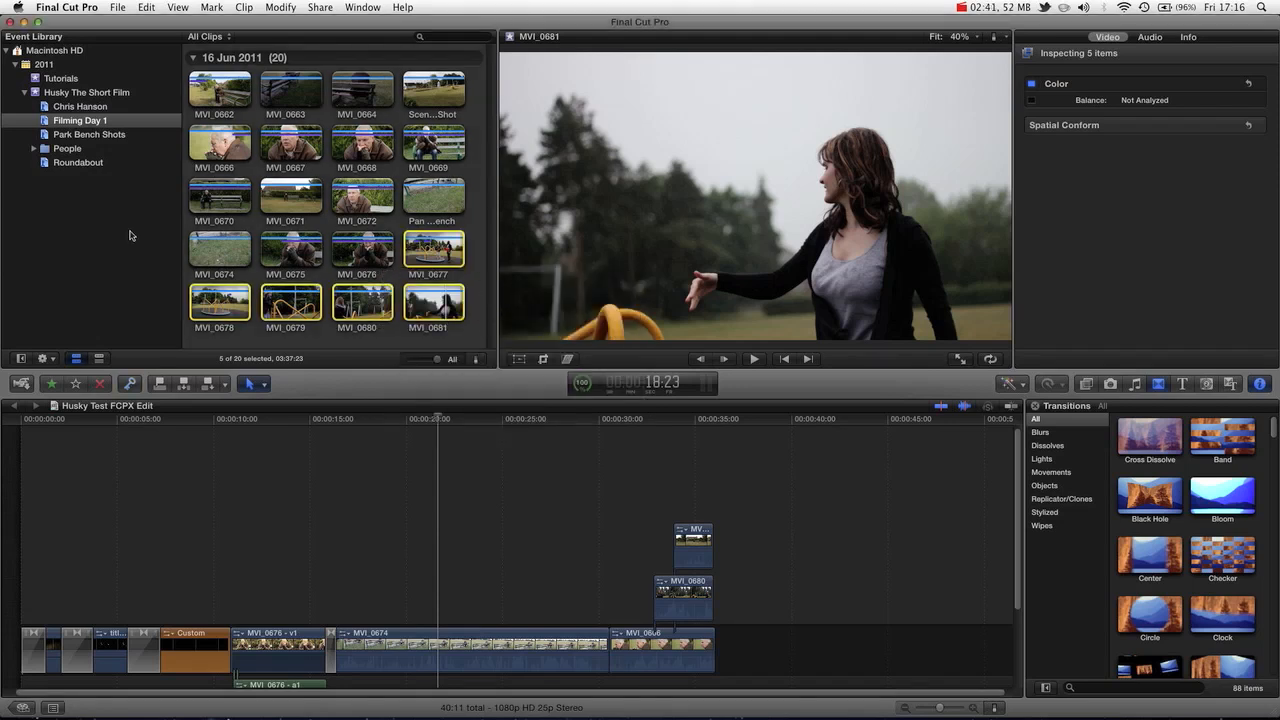
{"action": "mouse_move", "coordinate": [52, 174]}
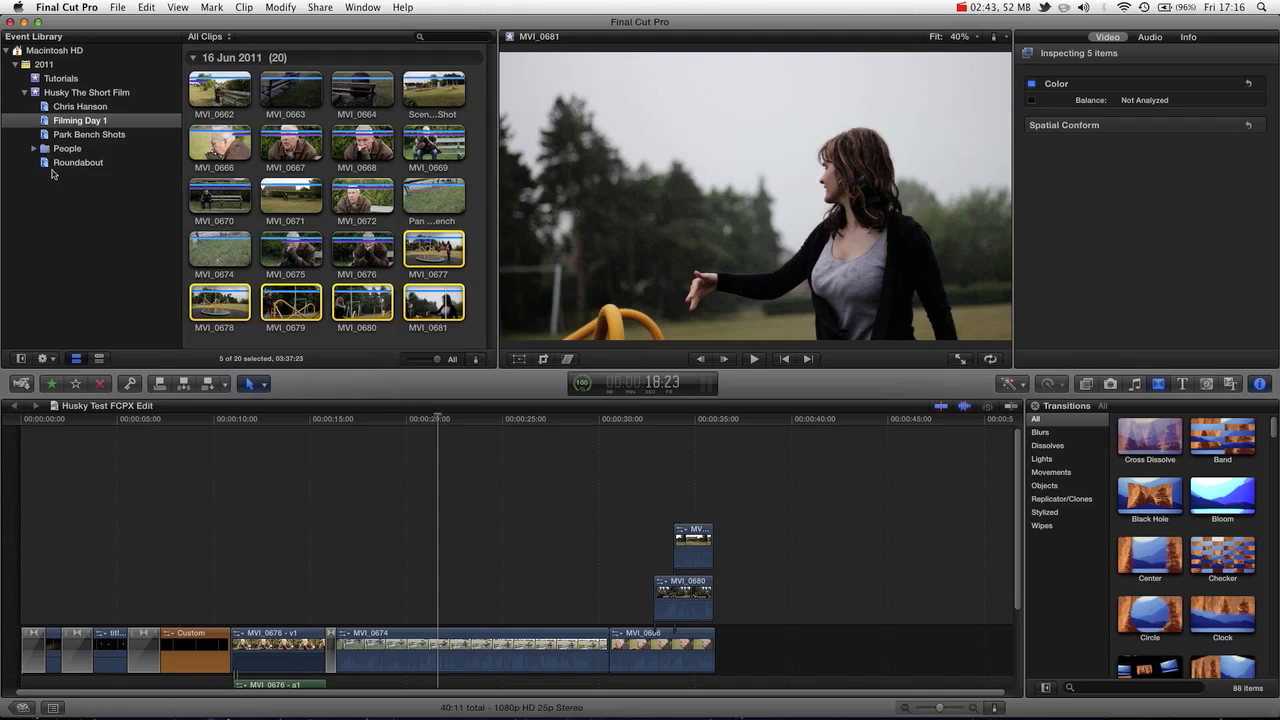
{"action": "mouse_move", "coordinate": [48, 168]}
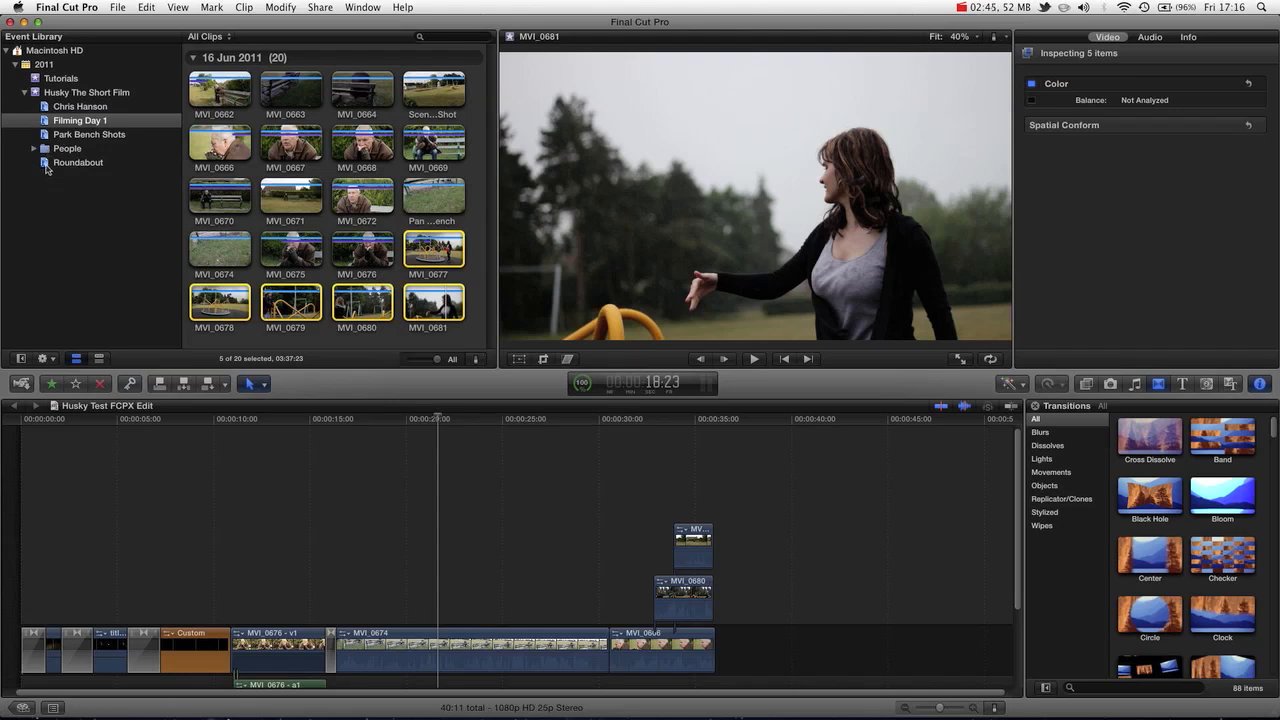
{"action": "mouse_move", "coordinate": [48, 168]}
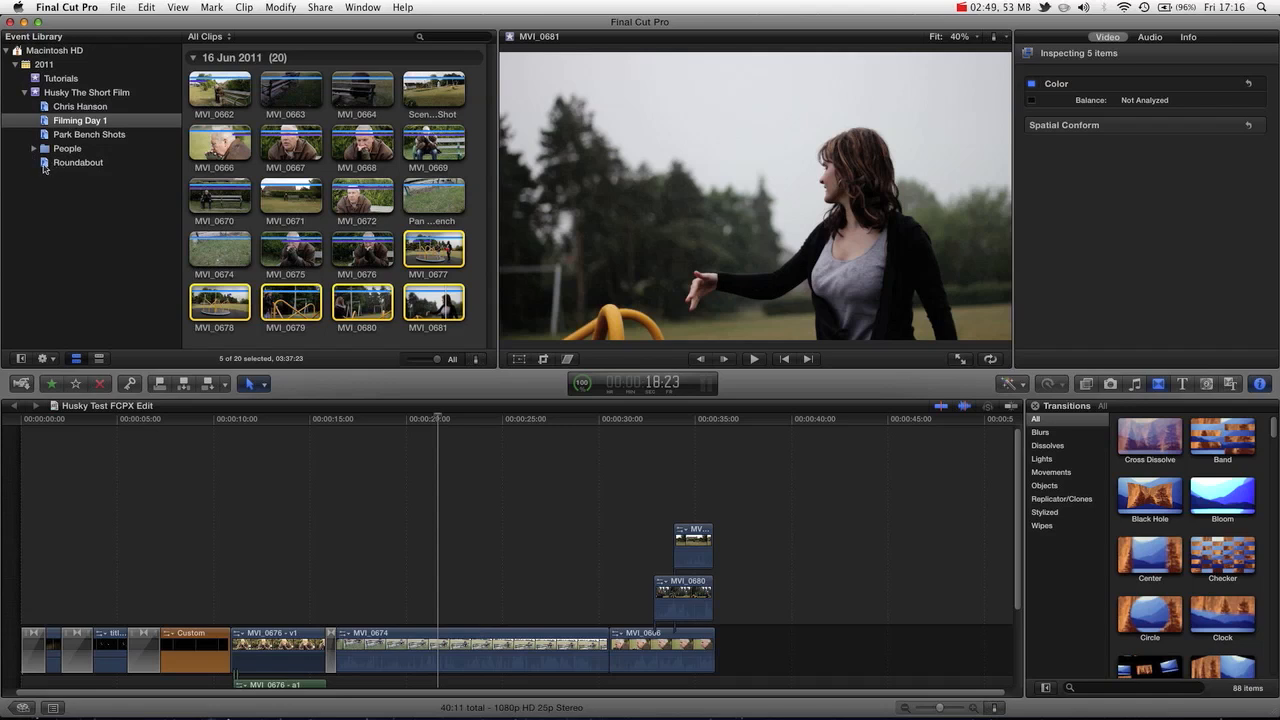
Open the Roundabout keyword collection listing its five tagged clips
{"action": "left_click", "coordinate": [78, 162]}
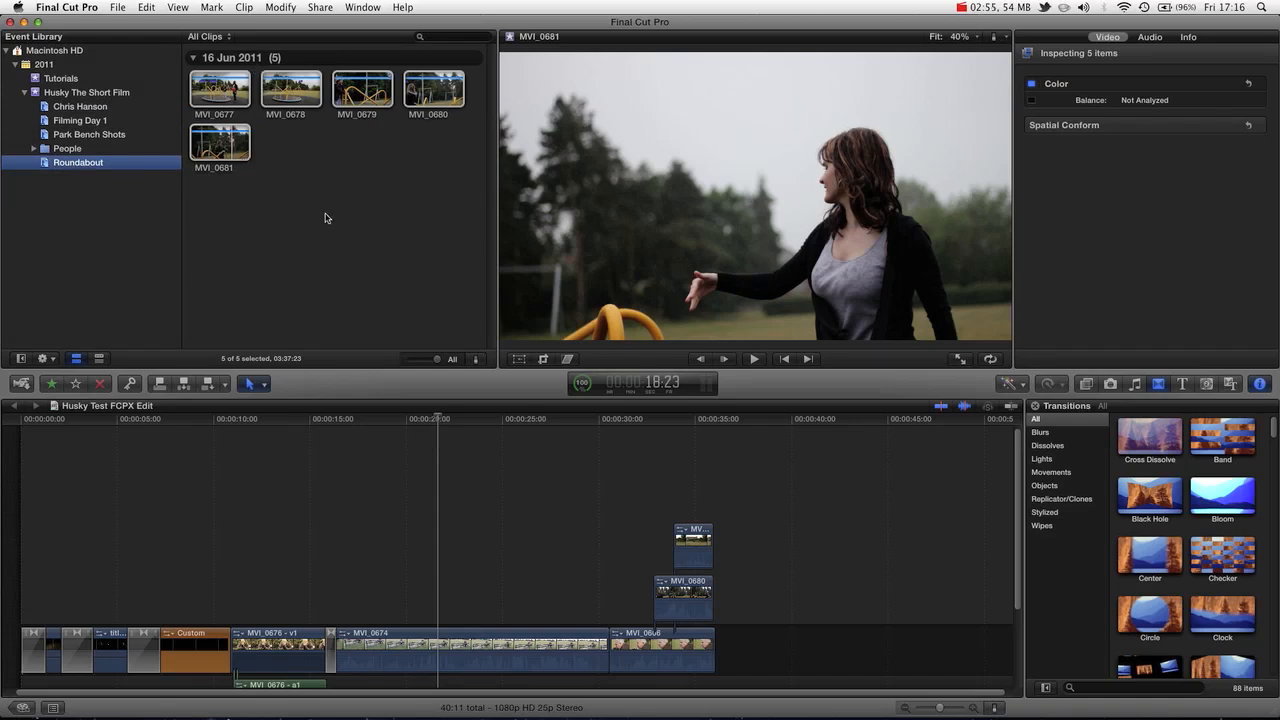
{"action": "mouse_move", "coordinate": [280, 148]}
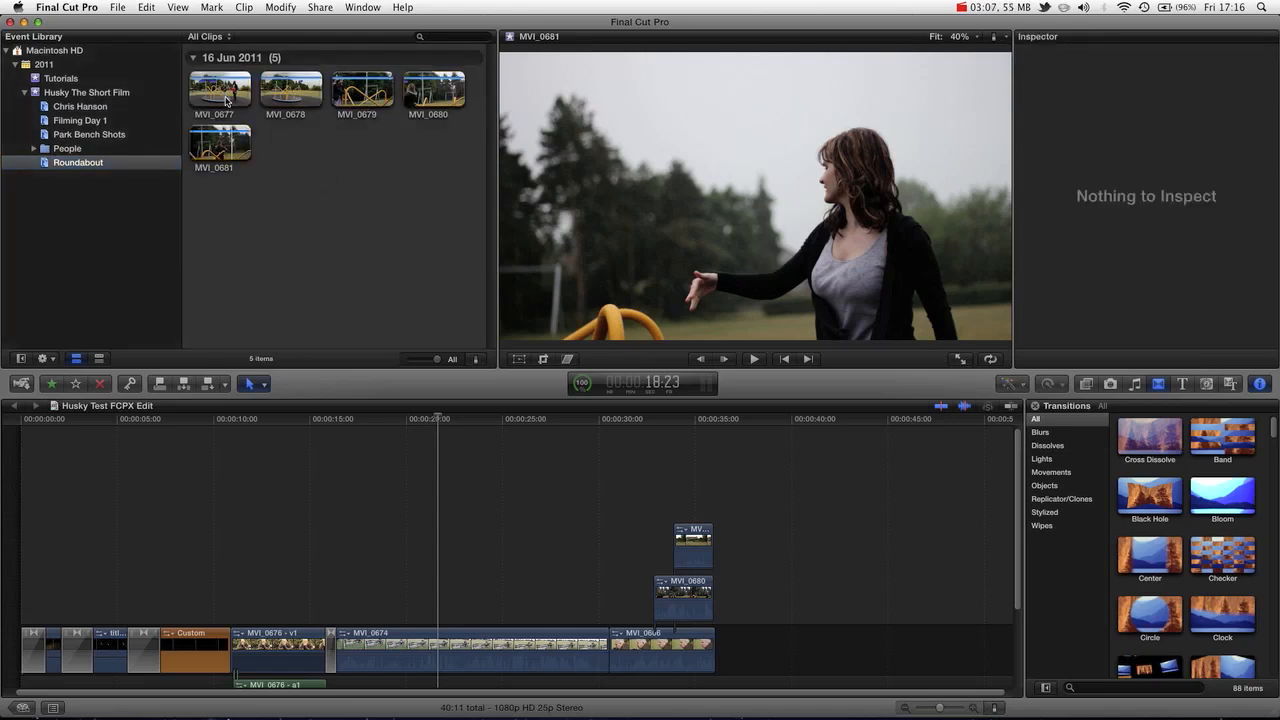
Tag two selected roundabout clips with the keyword Wide Shot via the Keyword Editor
{"action": "right_click", "coordinate": [292, 90]}
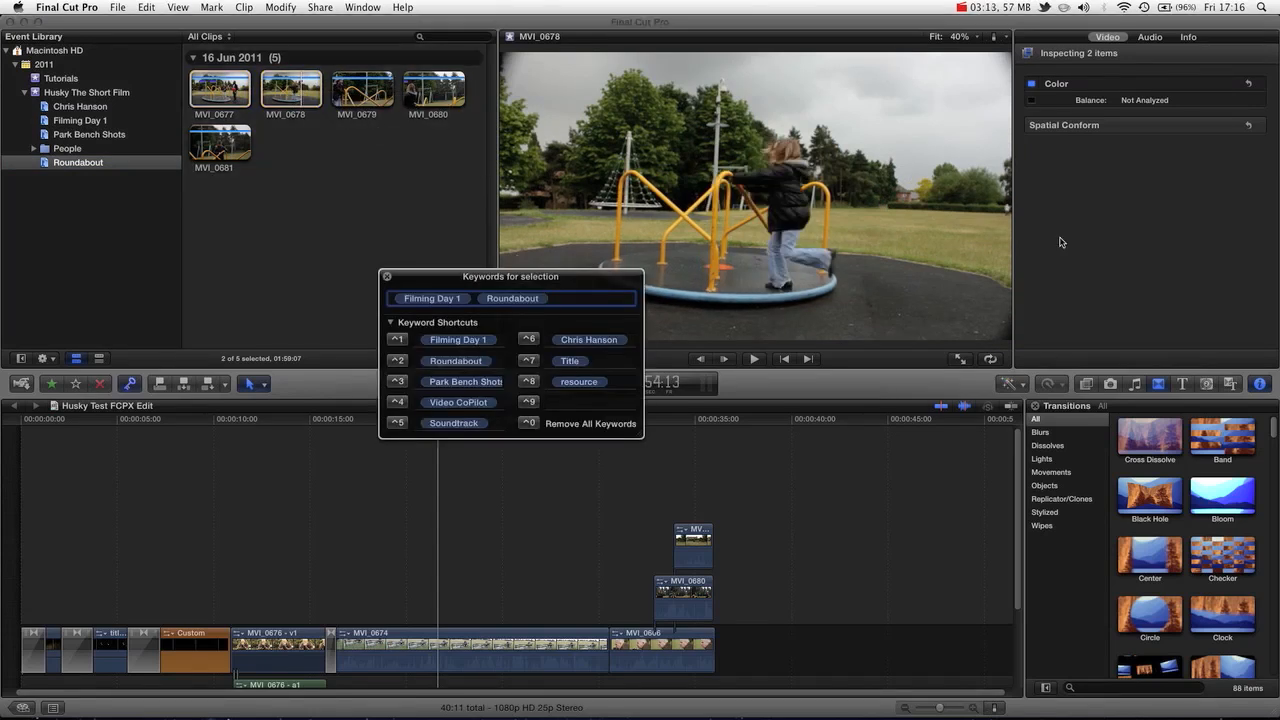
{"action": "type", "text": "Wide Sh"}
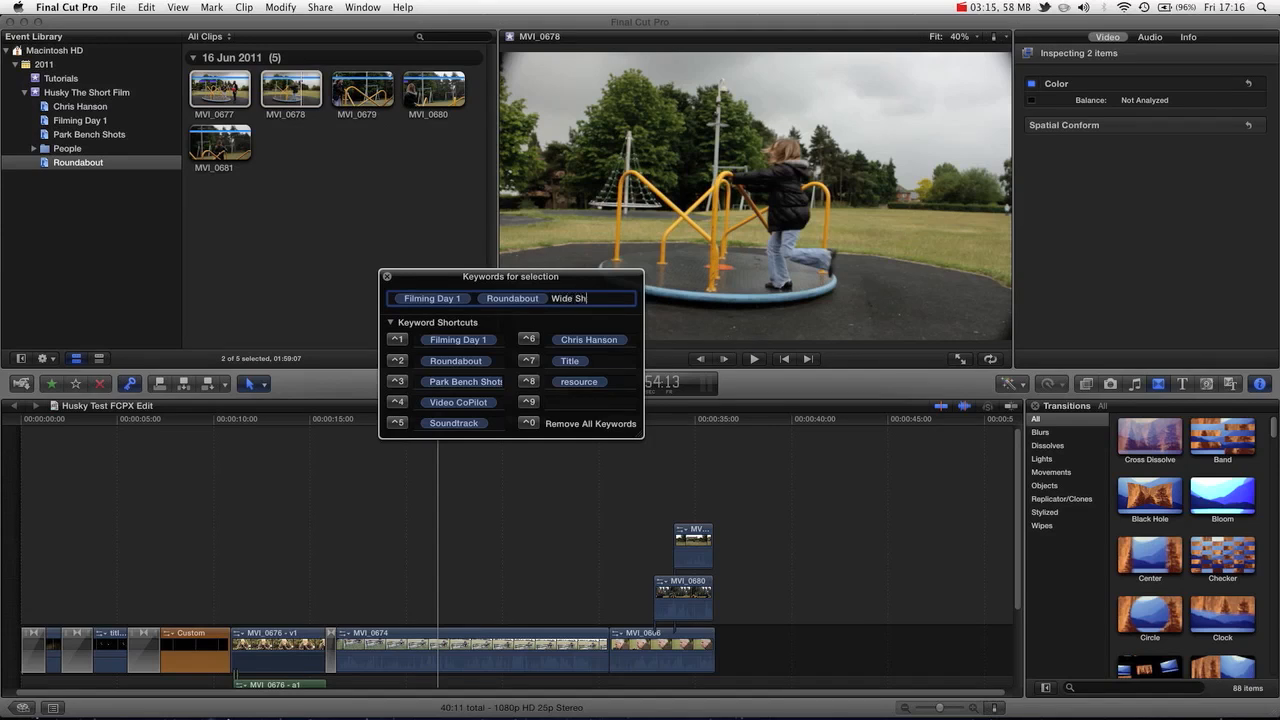
{"action": "key", "text": "Return"}
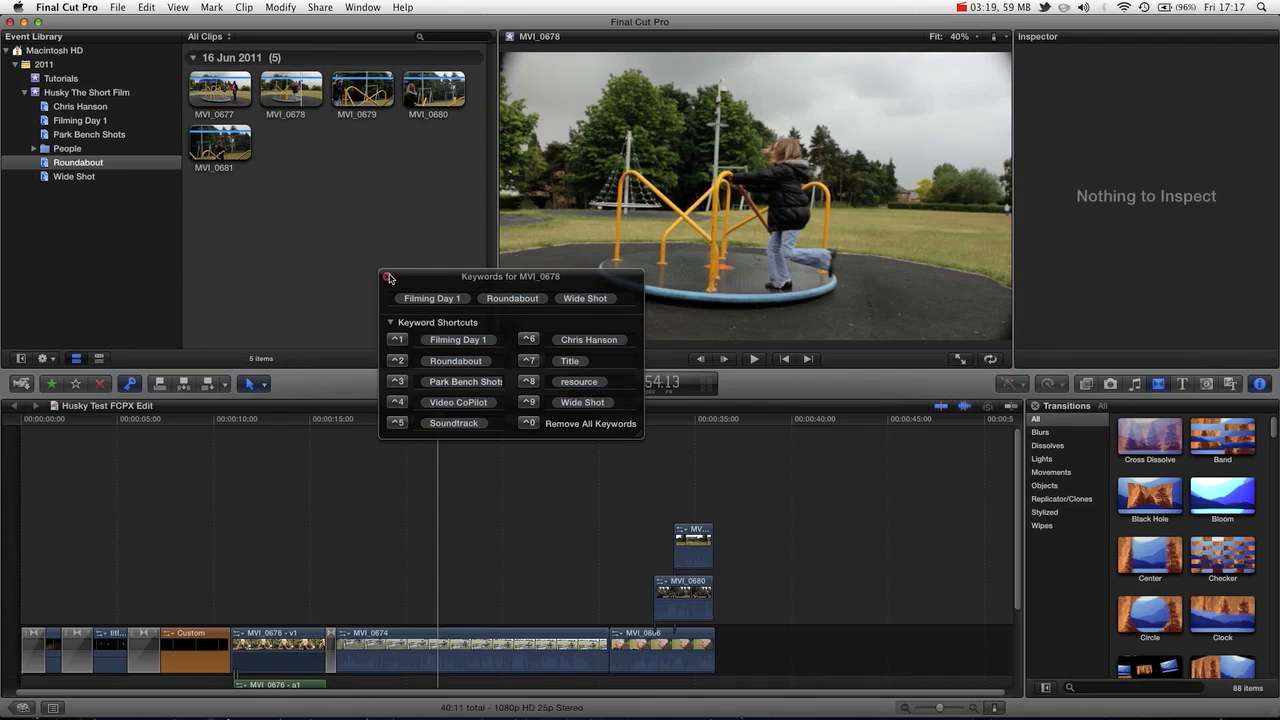
{"action": "left_click", "coordinate": [388, 276]}
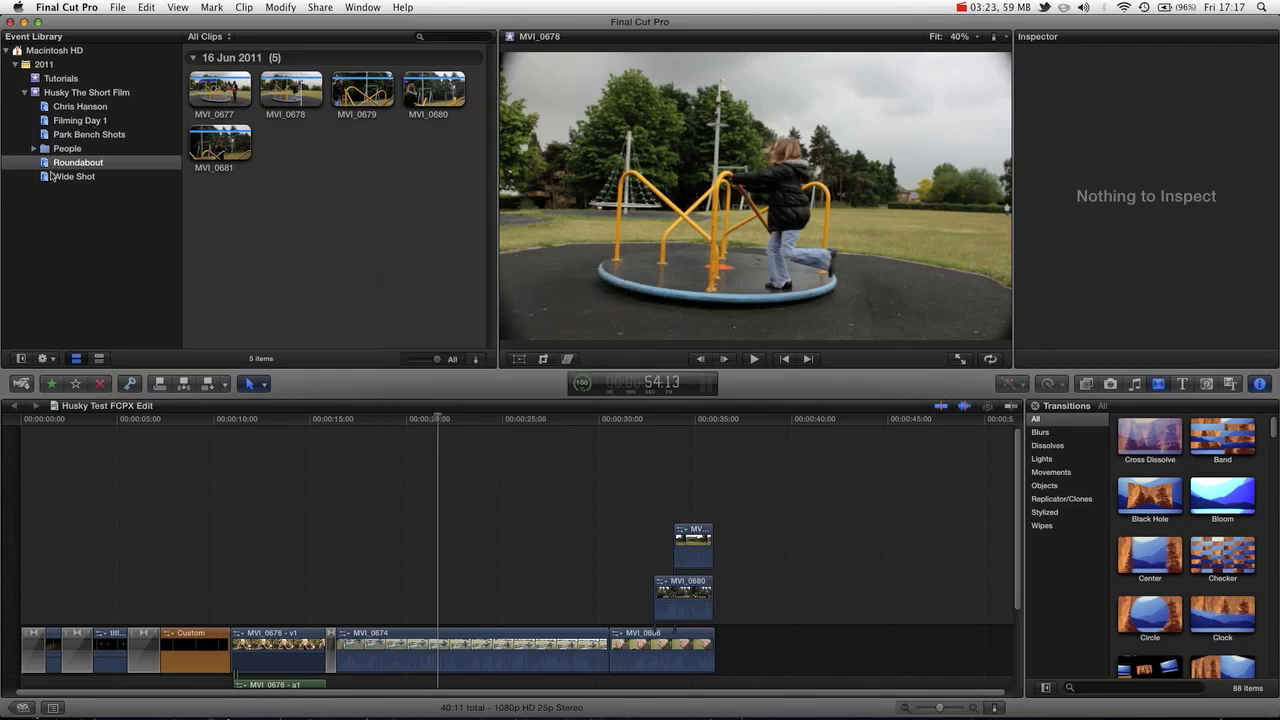
Browse the Wide Shot and Chris Hanson collections, ending on the Roundabout collection
{"action": "left_click", "coordinate": [72, 176]}
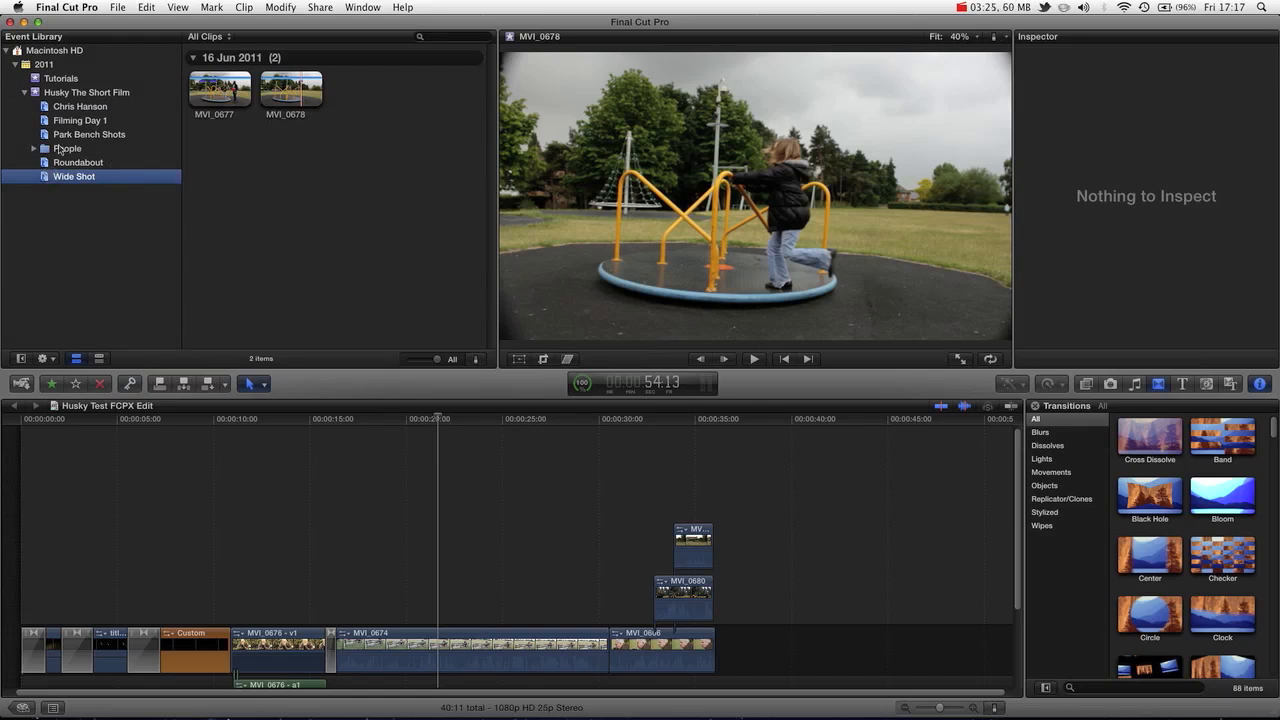
{"action": "left_click", "coordinate": [80, 120]}
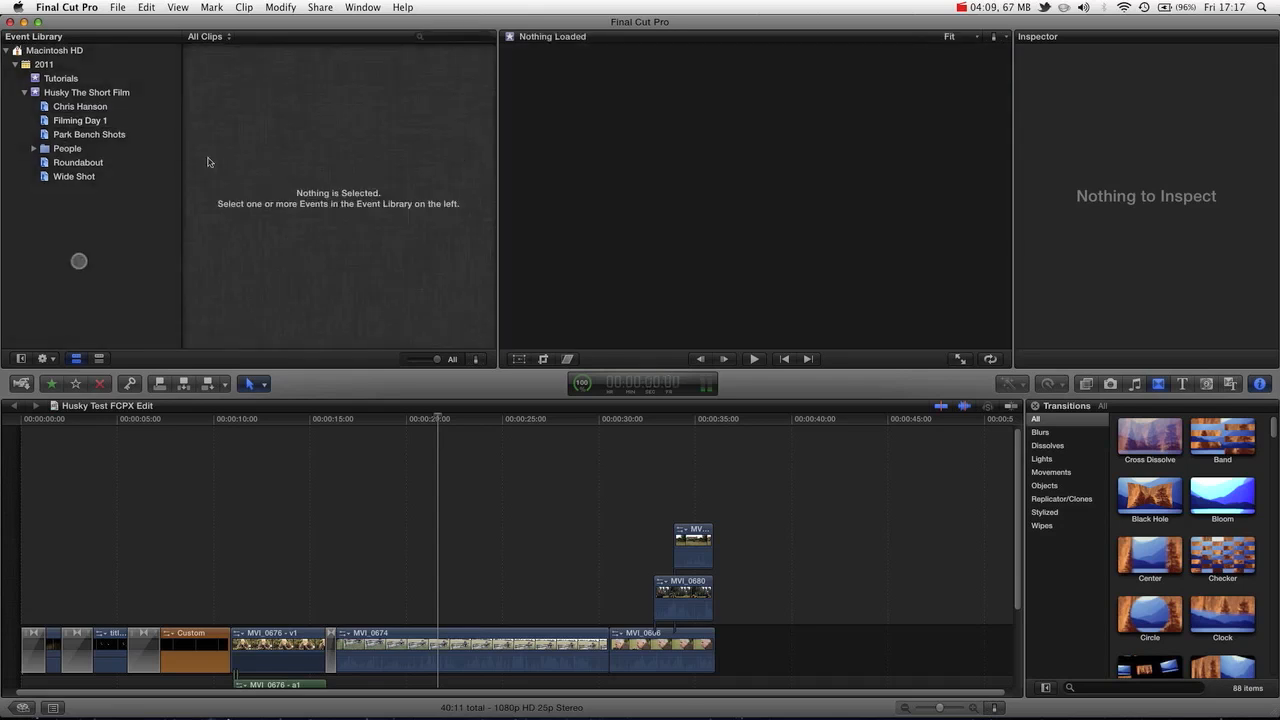
{"action": "left_click", "coordinate": [80, 106]}
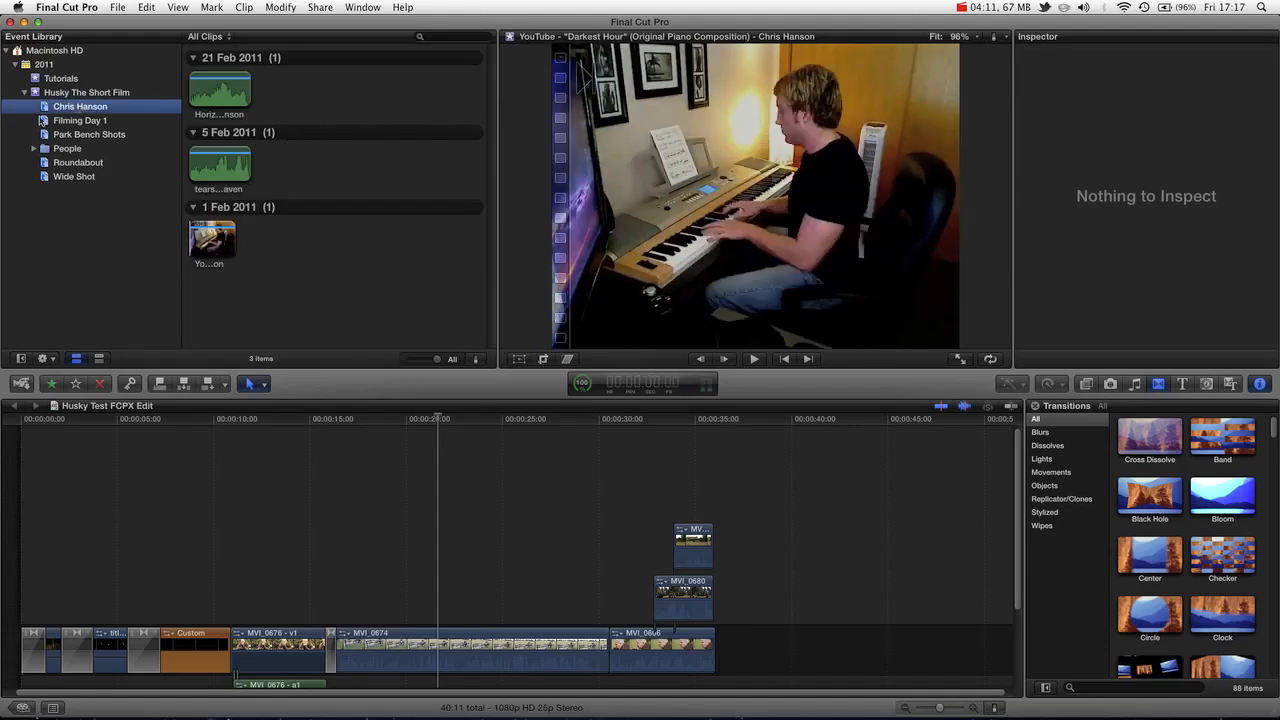
{"action": "left_click", "coordinate": [78, 162]}
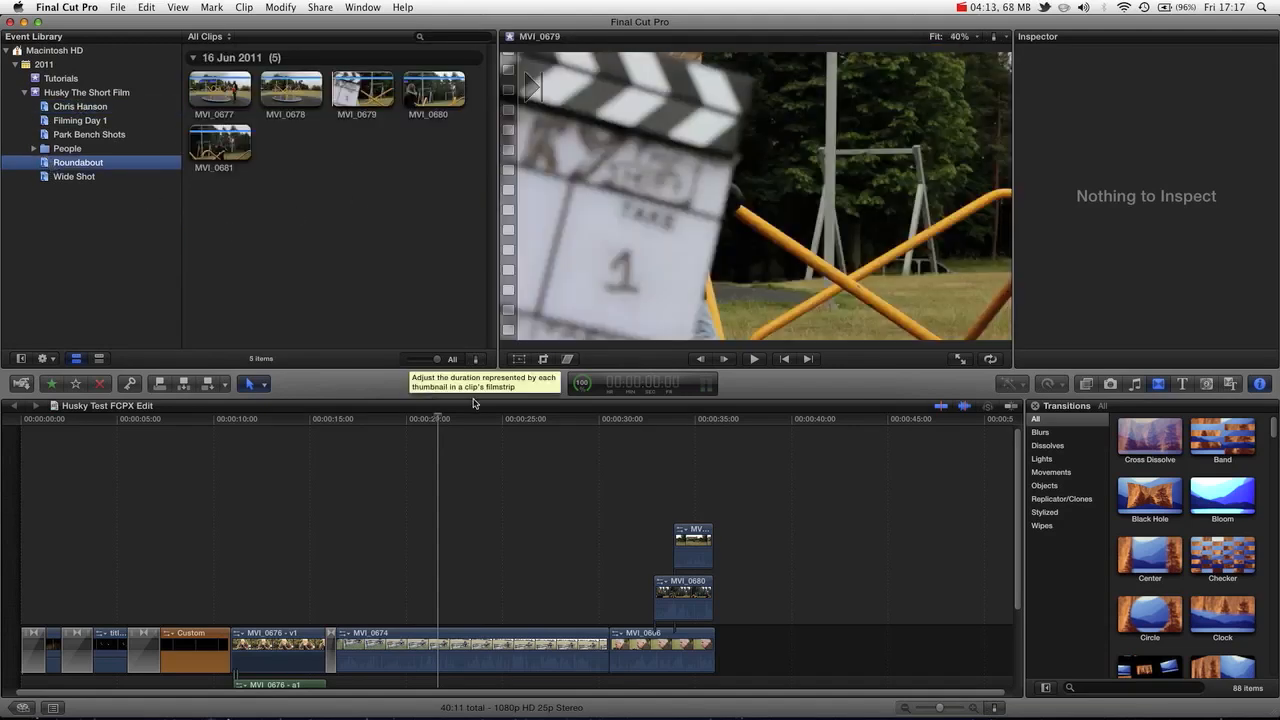
Lengthen the clip filmstrips, then open the Park Bench Shots collection's fifteen clips
{"action": "left_click_drag", "start_coordinate": [432, 358], "coordinate": [412, 358]}
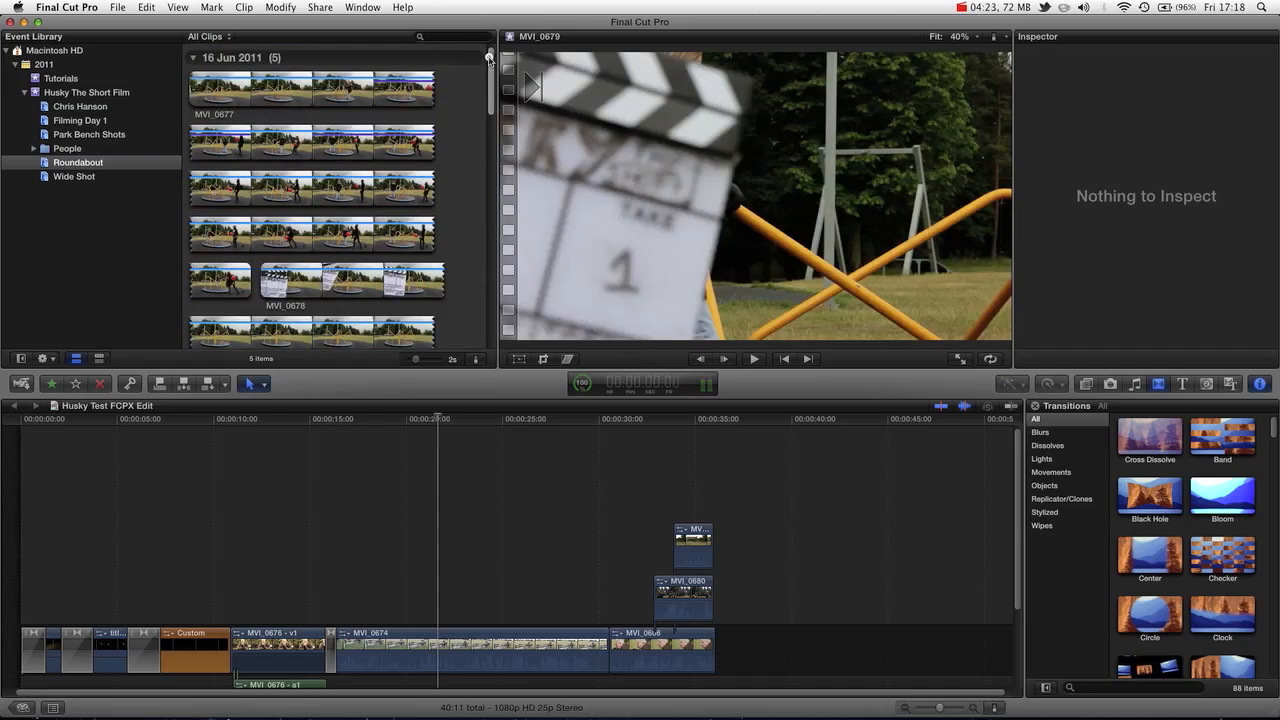
{"action": "mouse_move", "coordinate": [432, 364]}
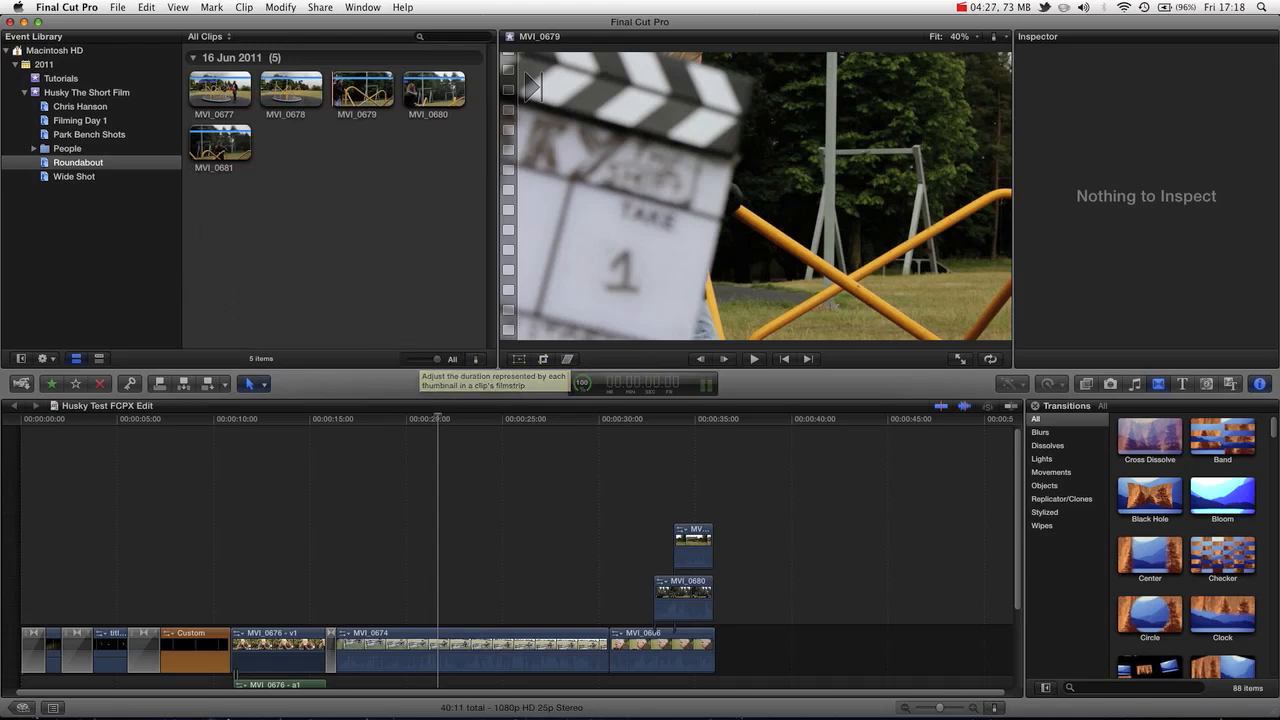
{"action": "left_click", "coordinate": [88, 134]}
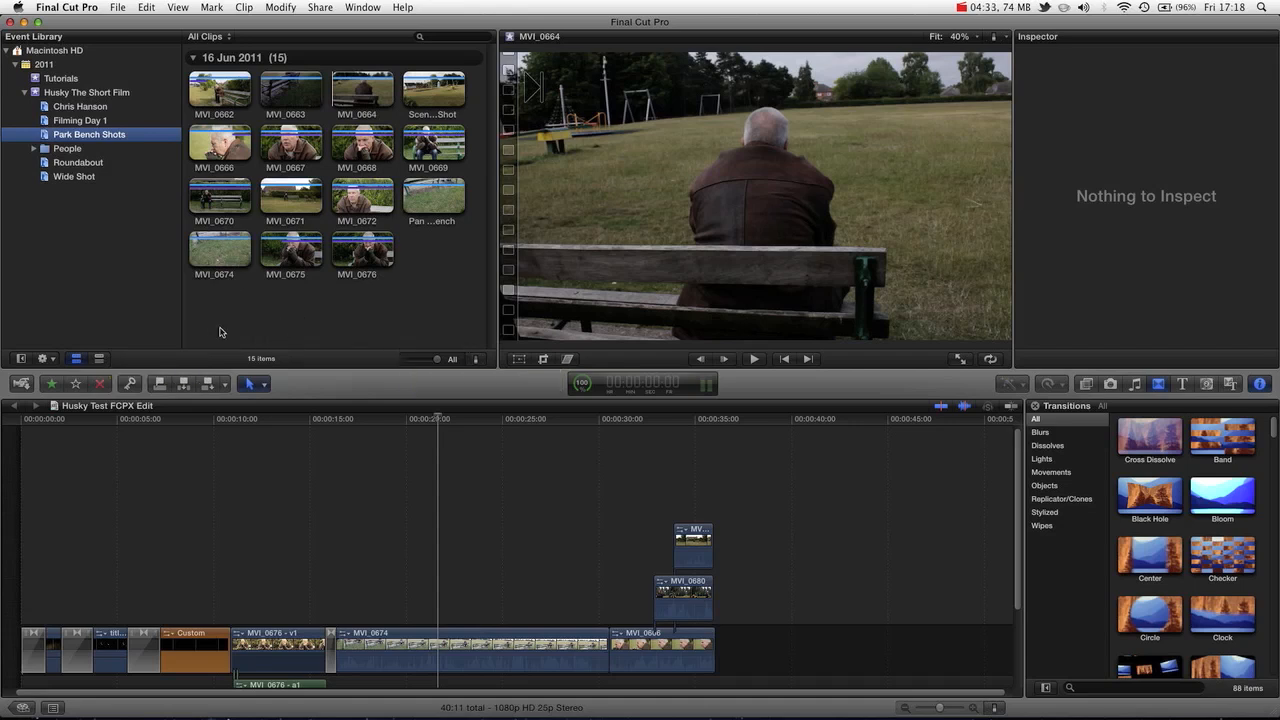
{"action": "mouse_move", "coordinate": [474, 360]}
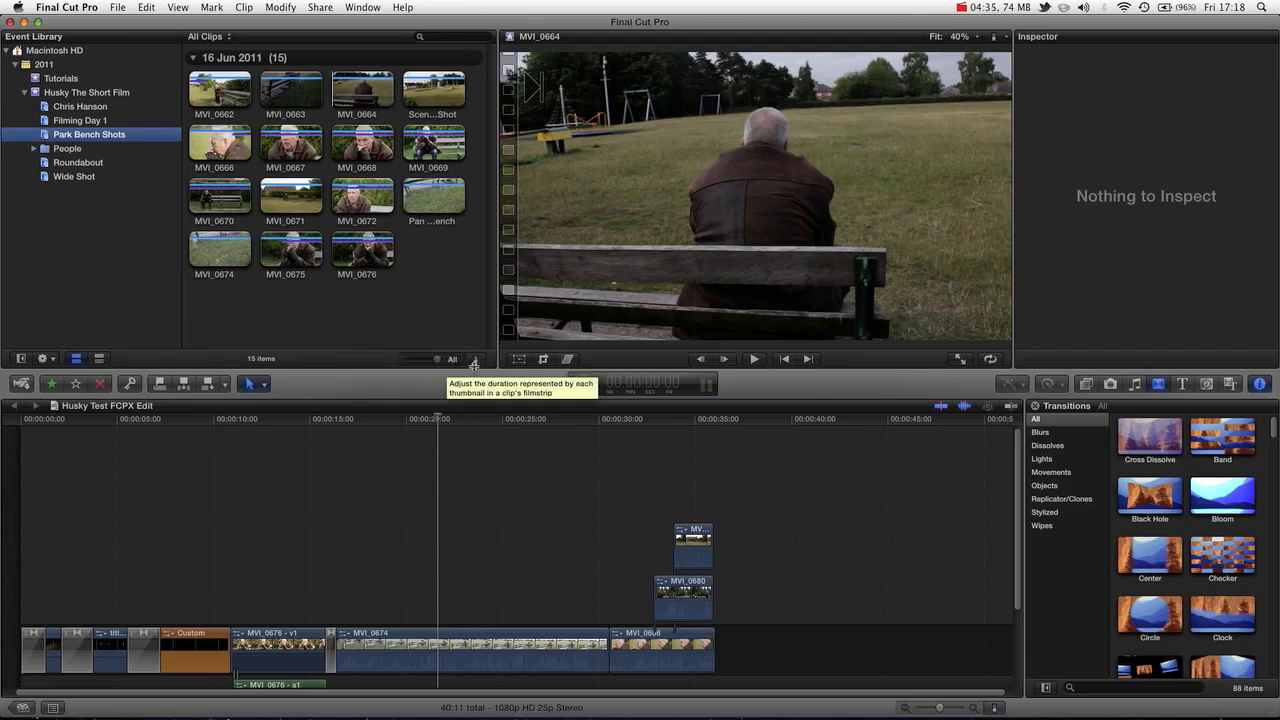
Turn on Show Waveforms in Clip Appearance so thumbnails display audio waveforms
{"action": "left_click", "coordinate": [474, 358]}
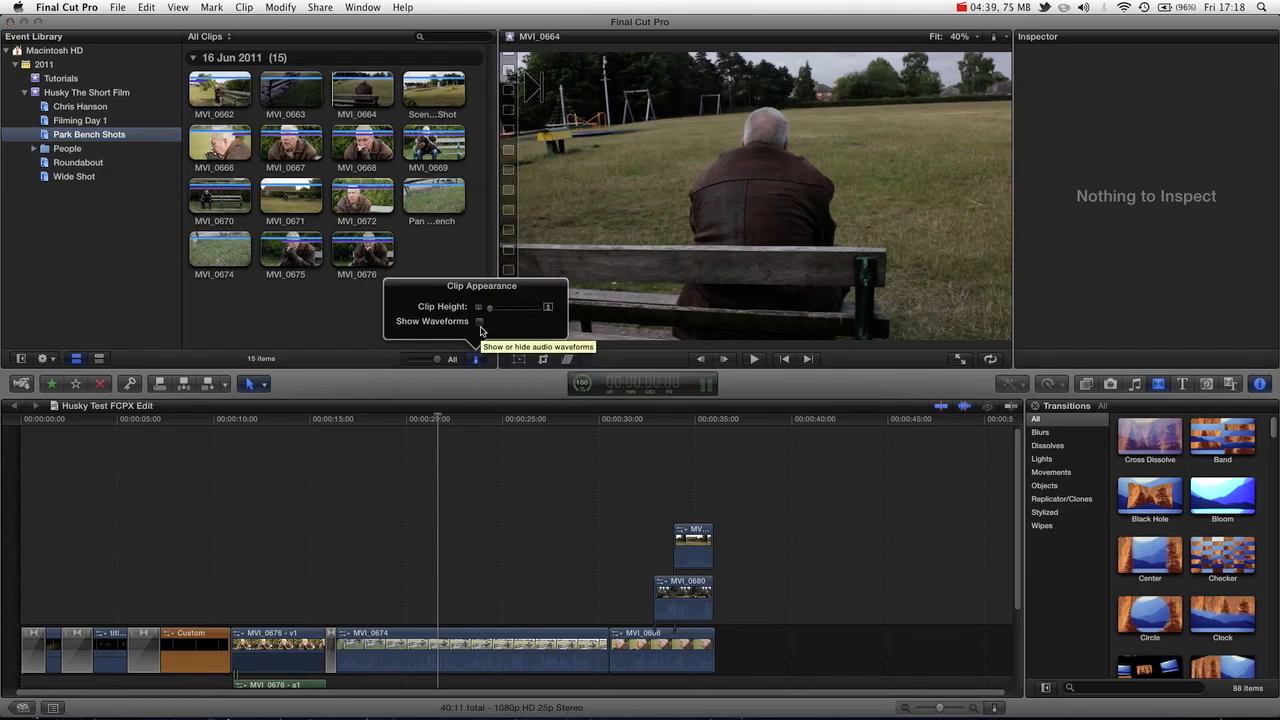
{"action": "left_click", "coordinate": [480, 320]}
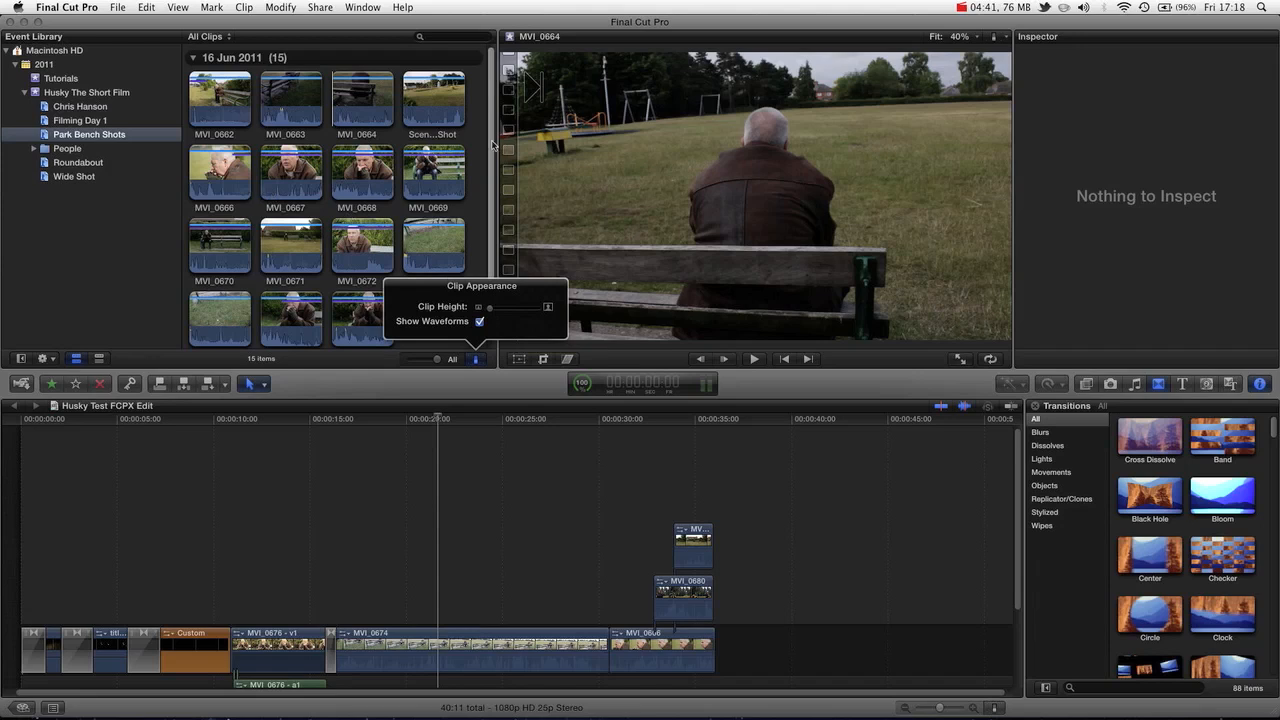
{"action": "left_click_drag", "start_coordinate": [490, 308], "coordinate": [522, 308]}
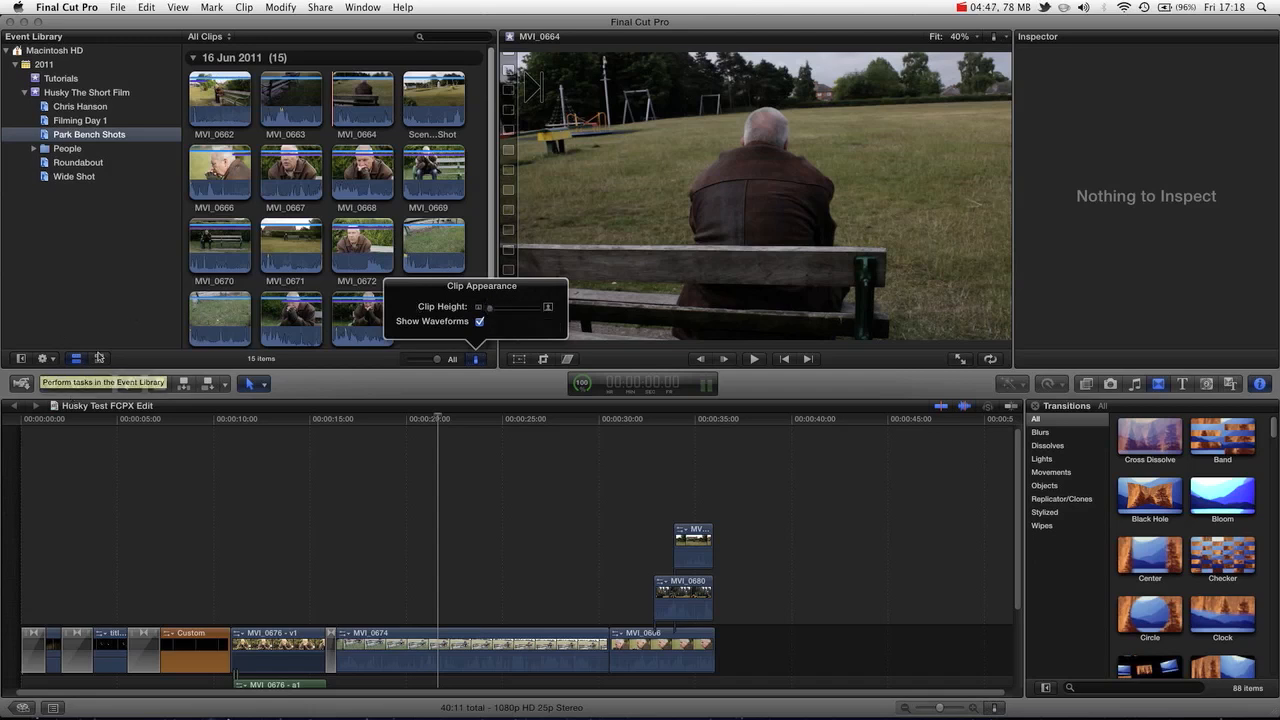
{"action": "mouse_move", "coordinate": [100, 356]}
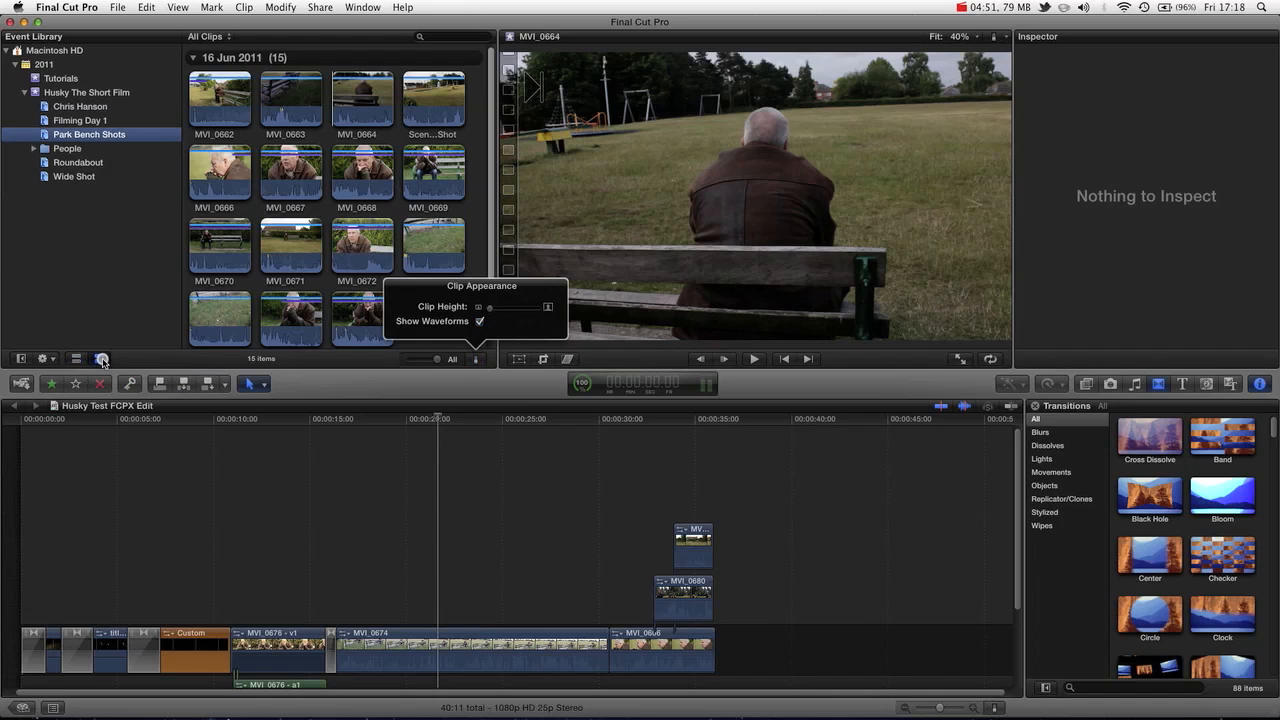
Switch the browser to list view, select MVI_0664 and another clip, nudge the playhead later
{"action": "left_click", "coordinate": [100, 358]}
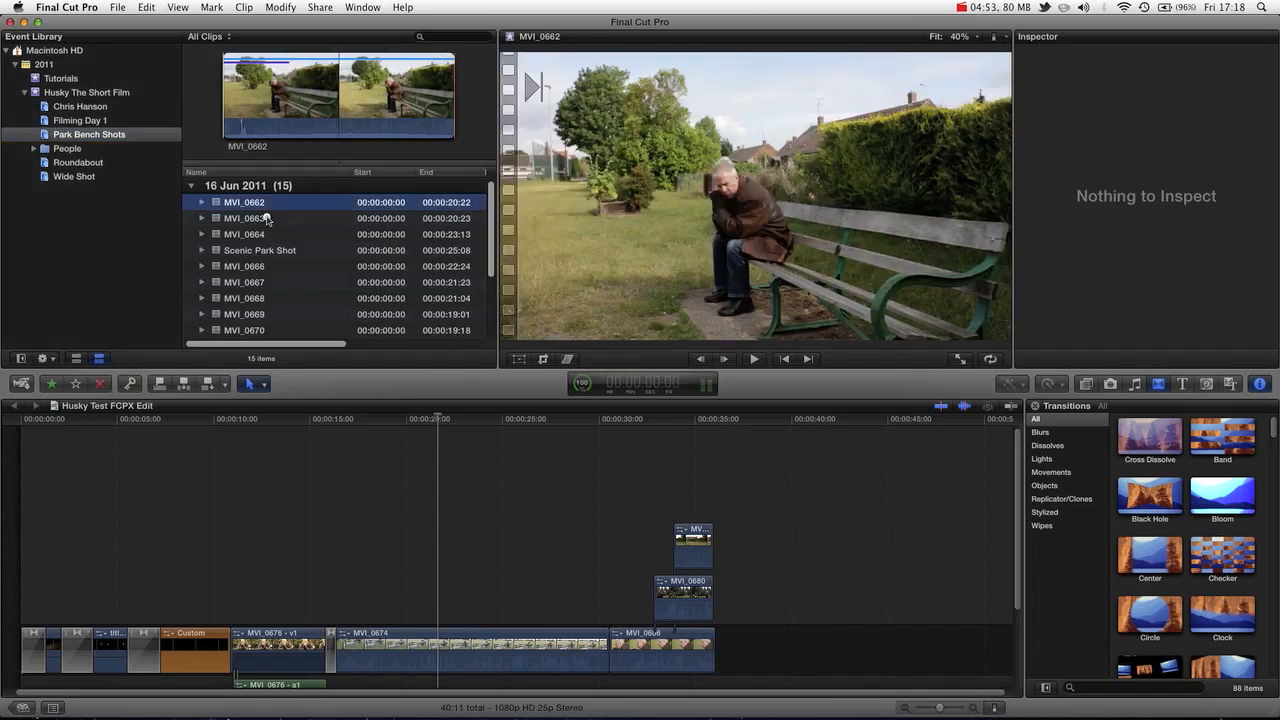
{"action": "left_click", "coordinate": [244, 234]}
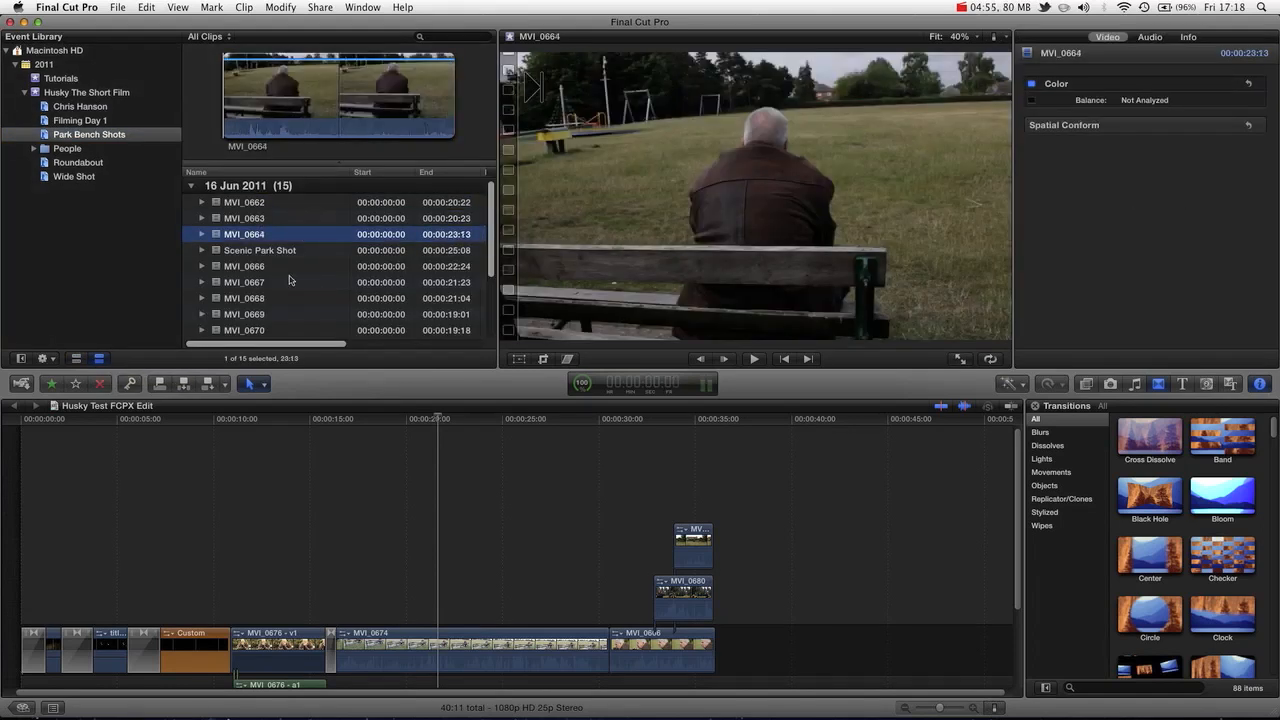
{"action": "left_click", "coordinate": [244, 314]}
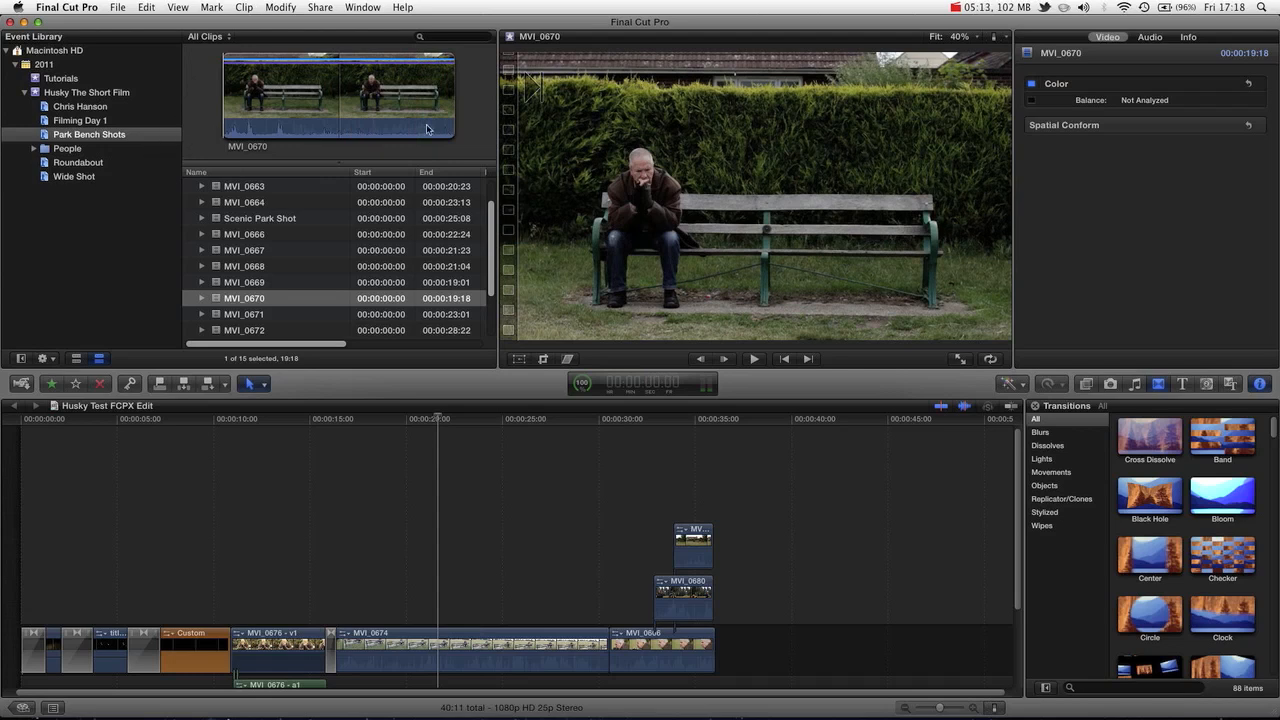
{"action": "mouse_move", "coordinate": [248, 384]}
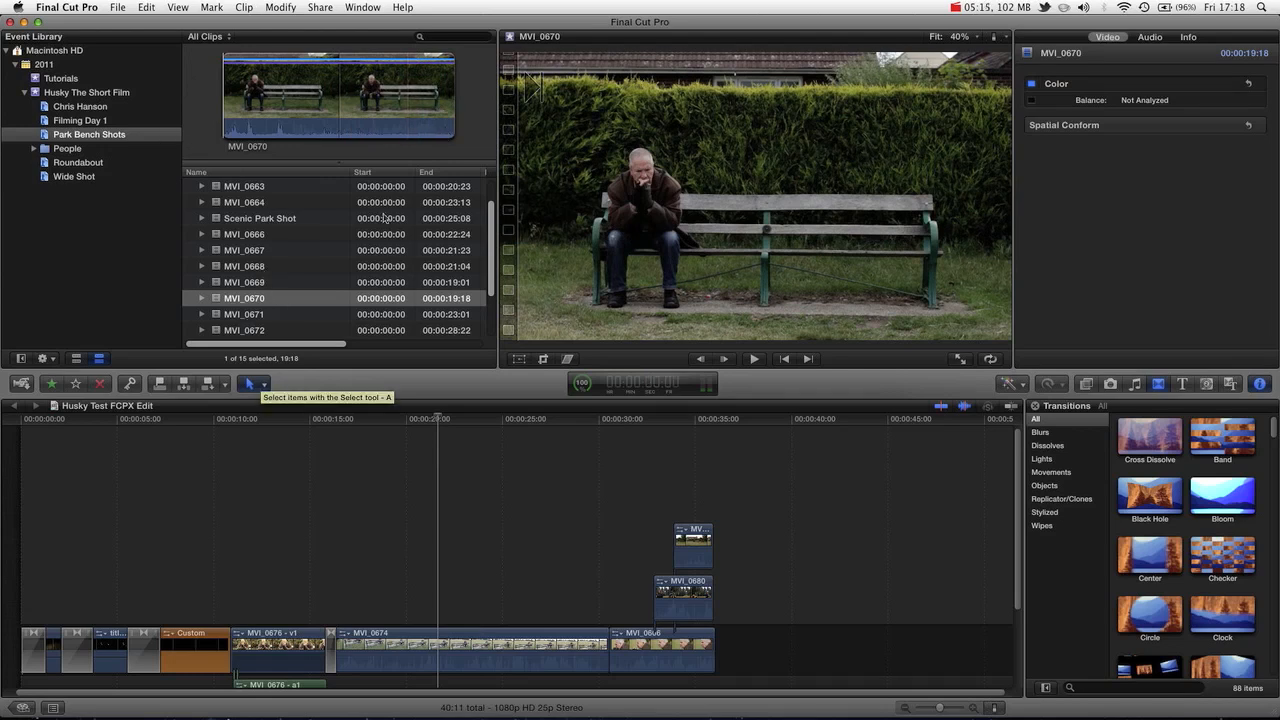
{"action": "mouse_move", "coordinate": [436, 76]}
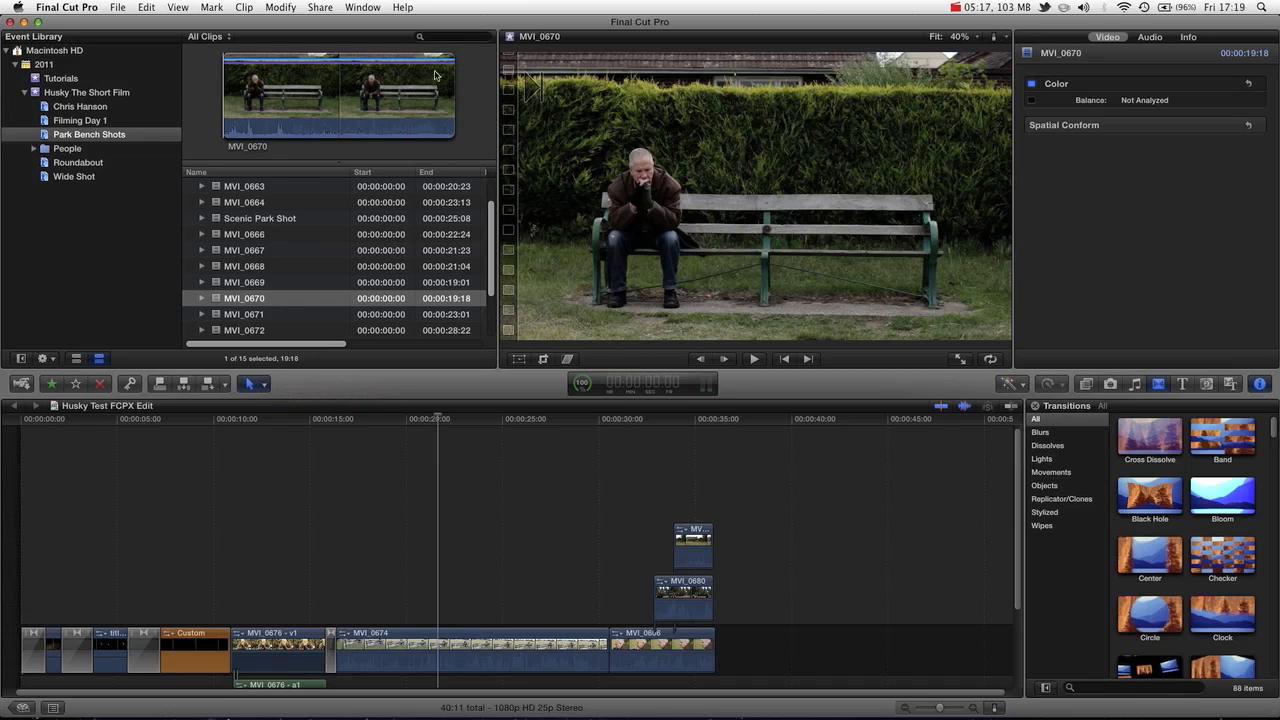
{"action": "left_click", "coordinate": [464, 420]}
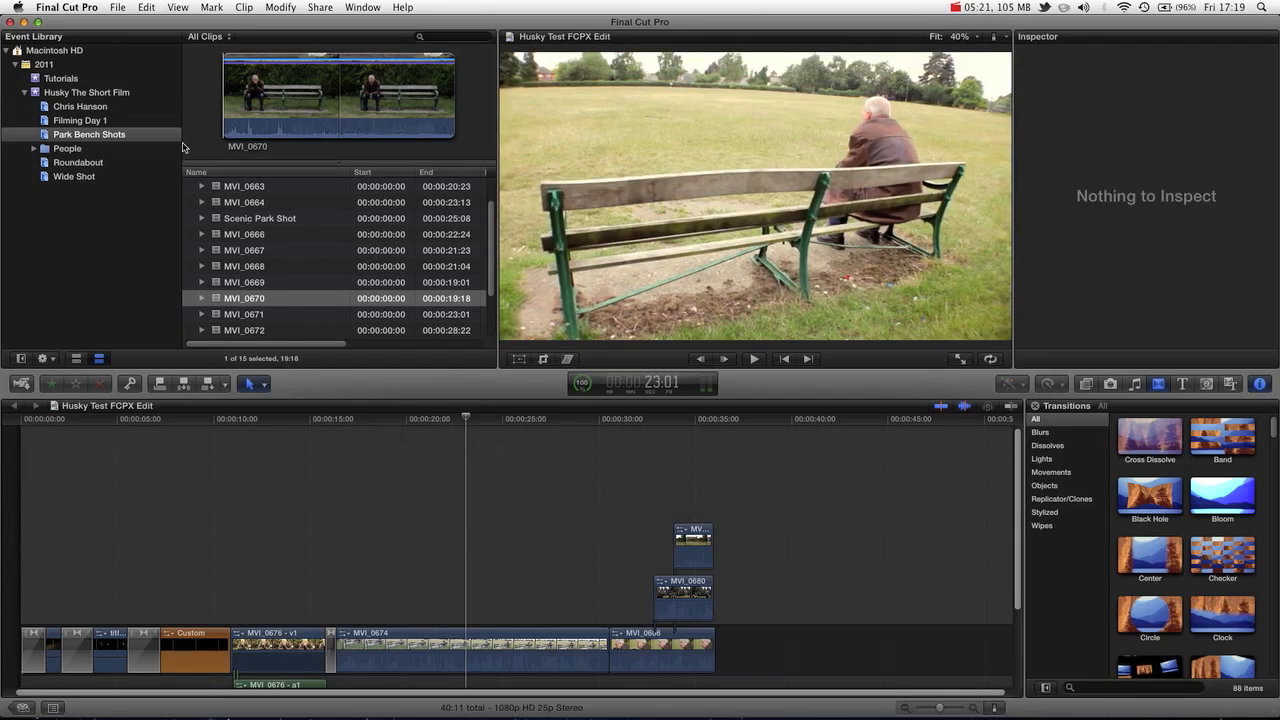
{"action": "mouse_move", "coordinate": [184, 212]}
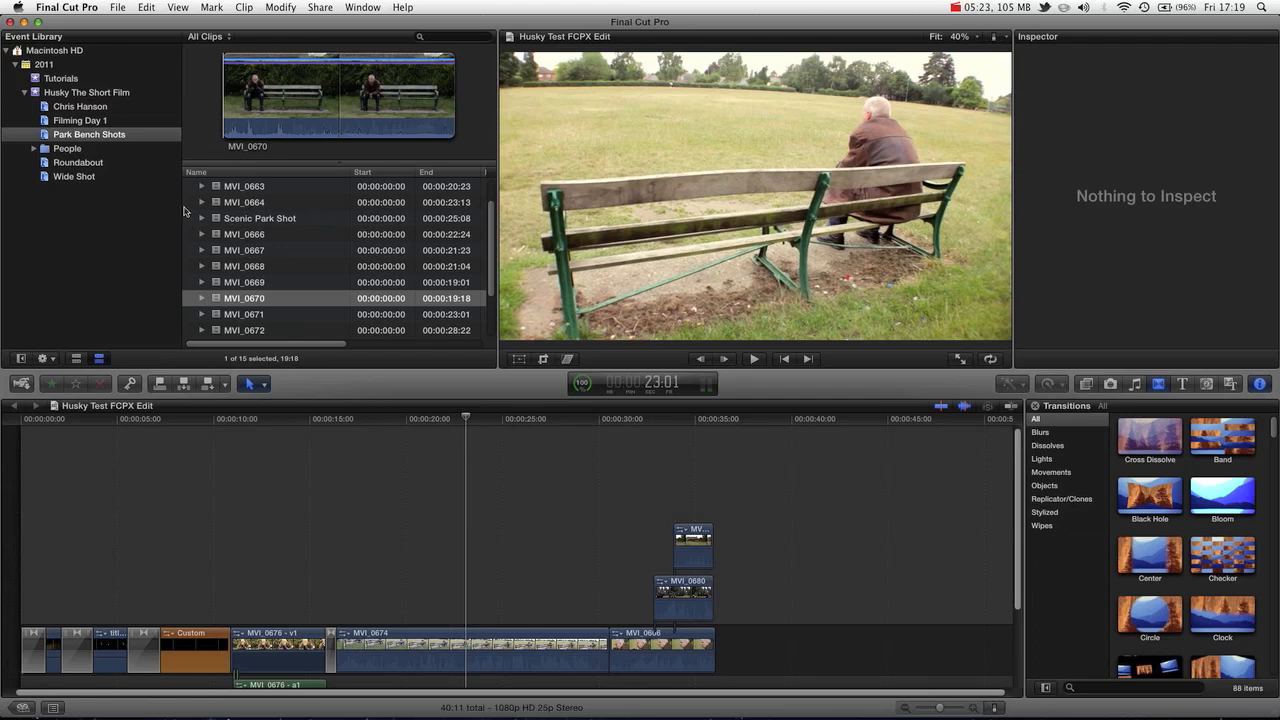
{"action": "mouse_move", "coordinate": [256, 232]}
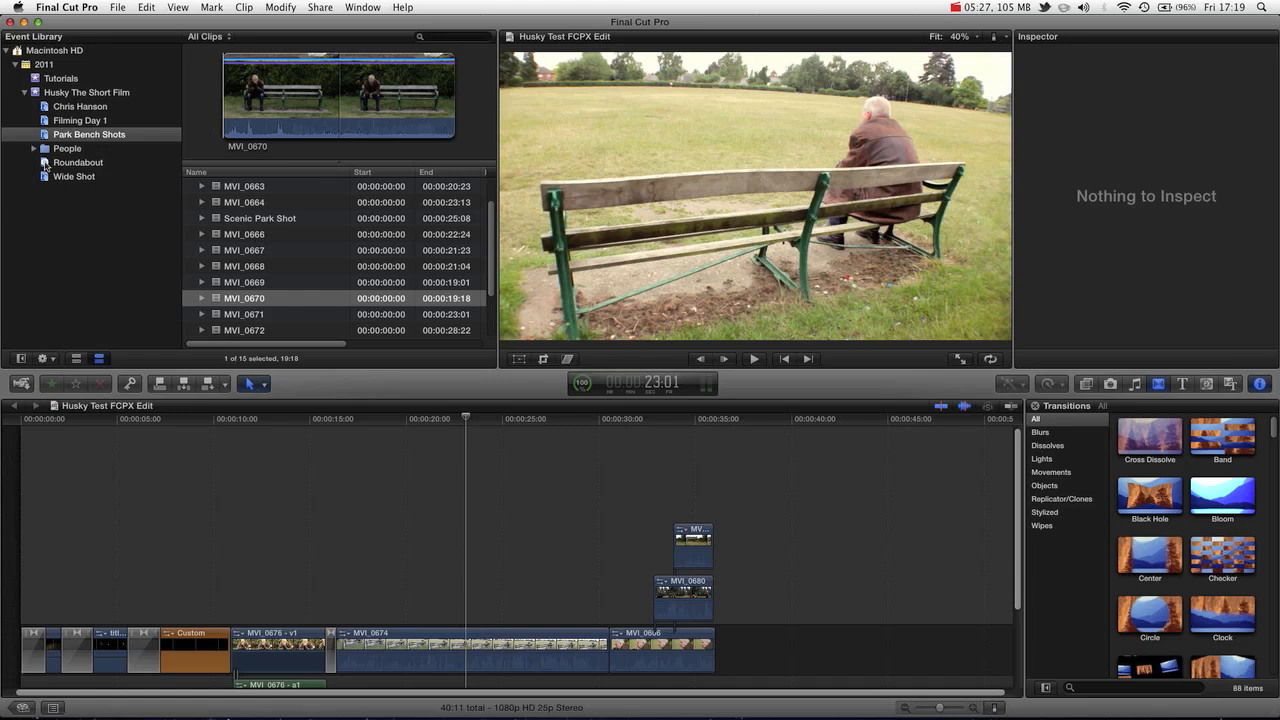
{"action": "left_click", "coordinate": [76, 162]}
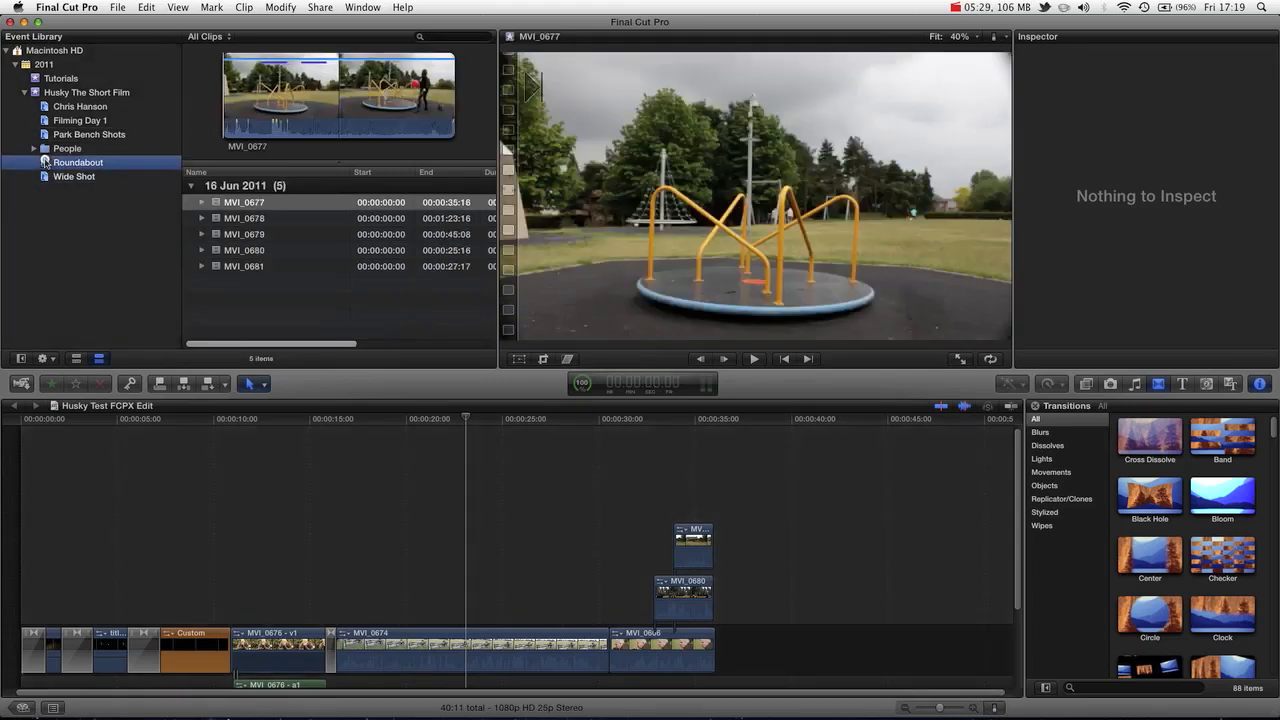
{"action": "left_click", "coordinate": [80, 106]}
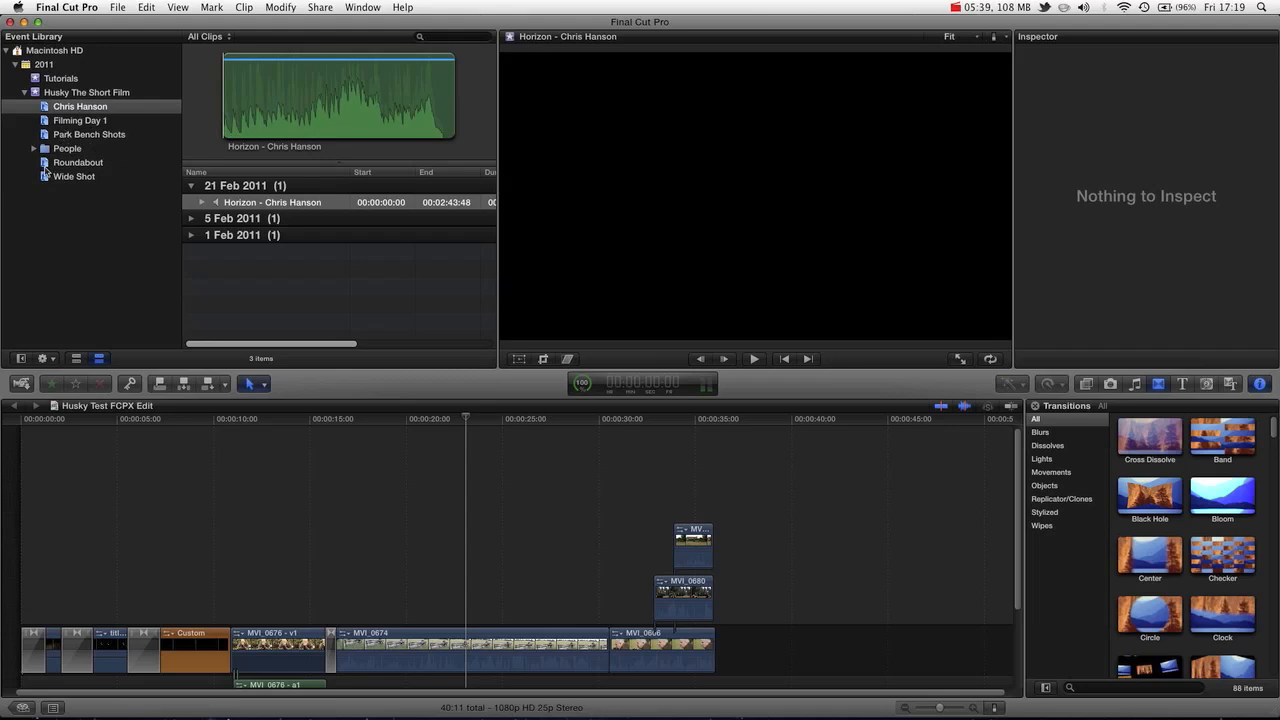
{"action": "left_click", "coordinate": [74, 176]}
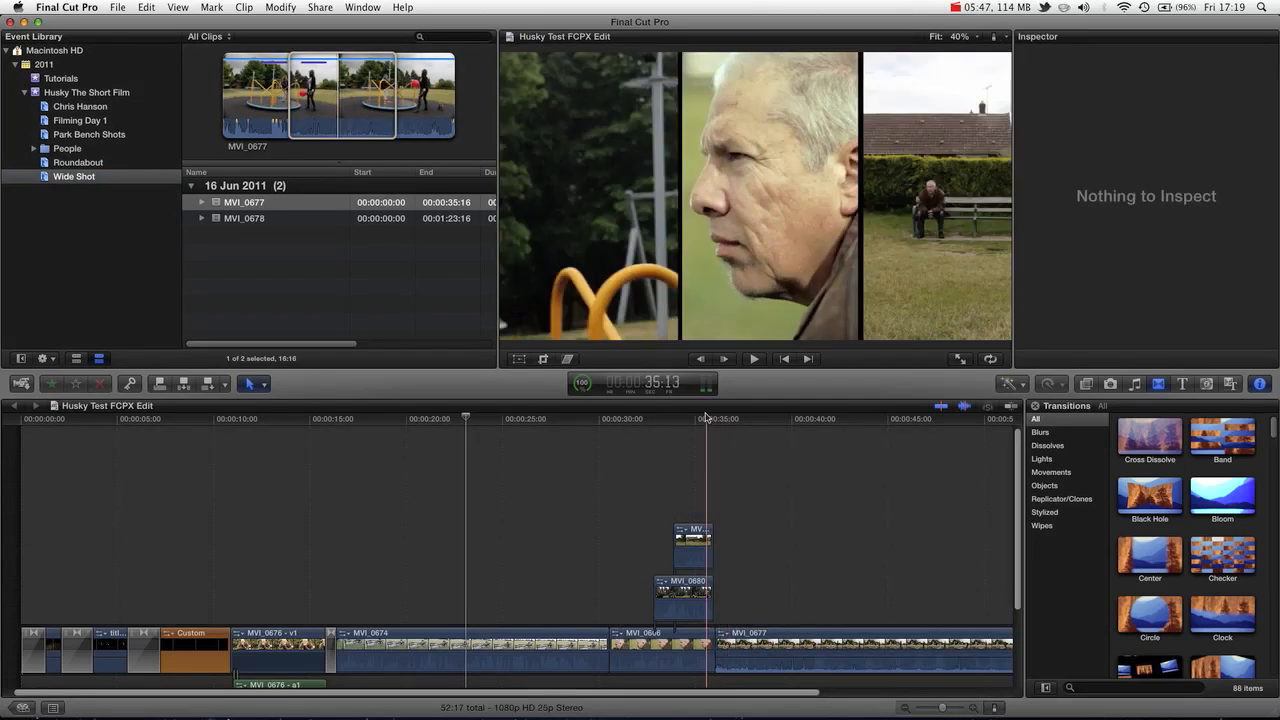
{"action": "left_click", "coordinate": [768, 418]}
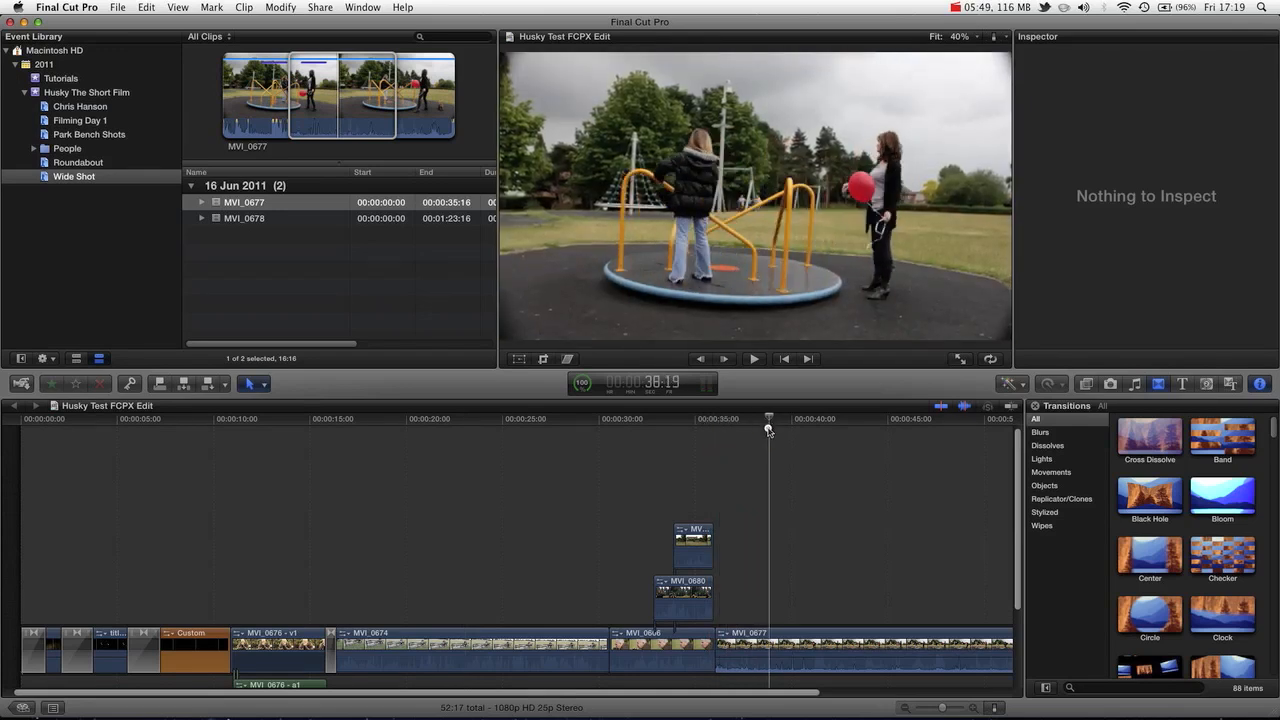